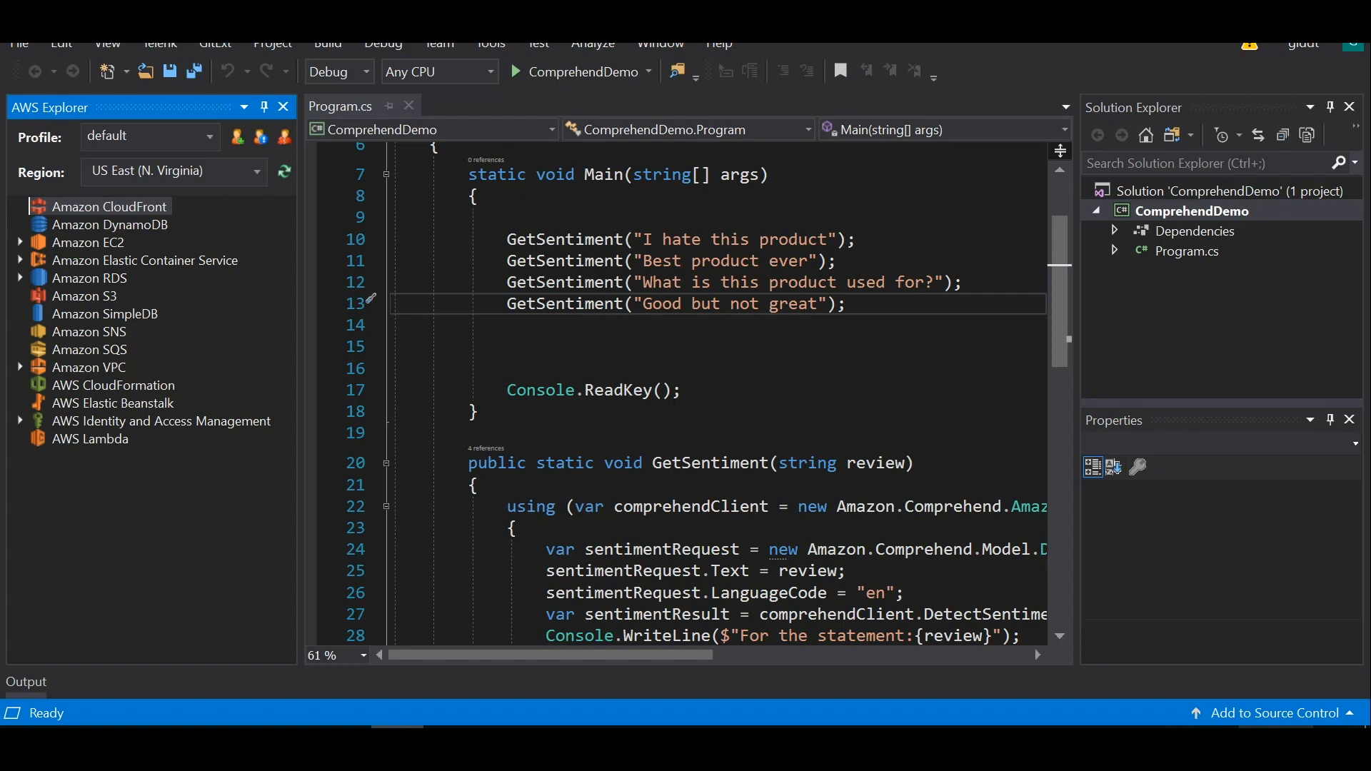
{"action": "mouse_move", "coordinate": [160, 498]}
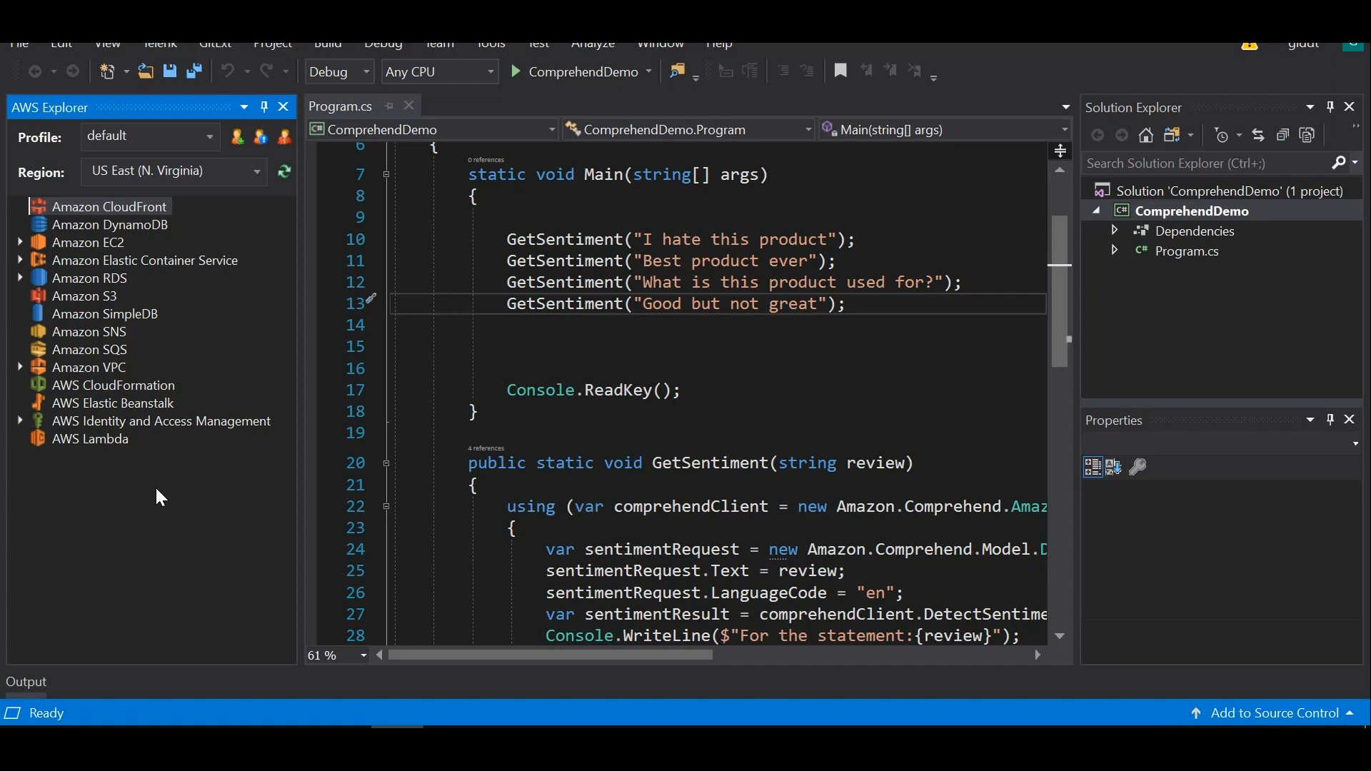
{"action": "mouse_move", "coordinate": [183, 460]}
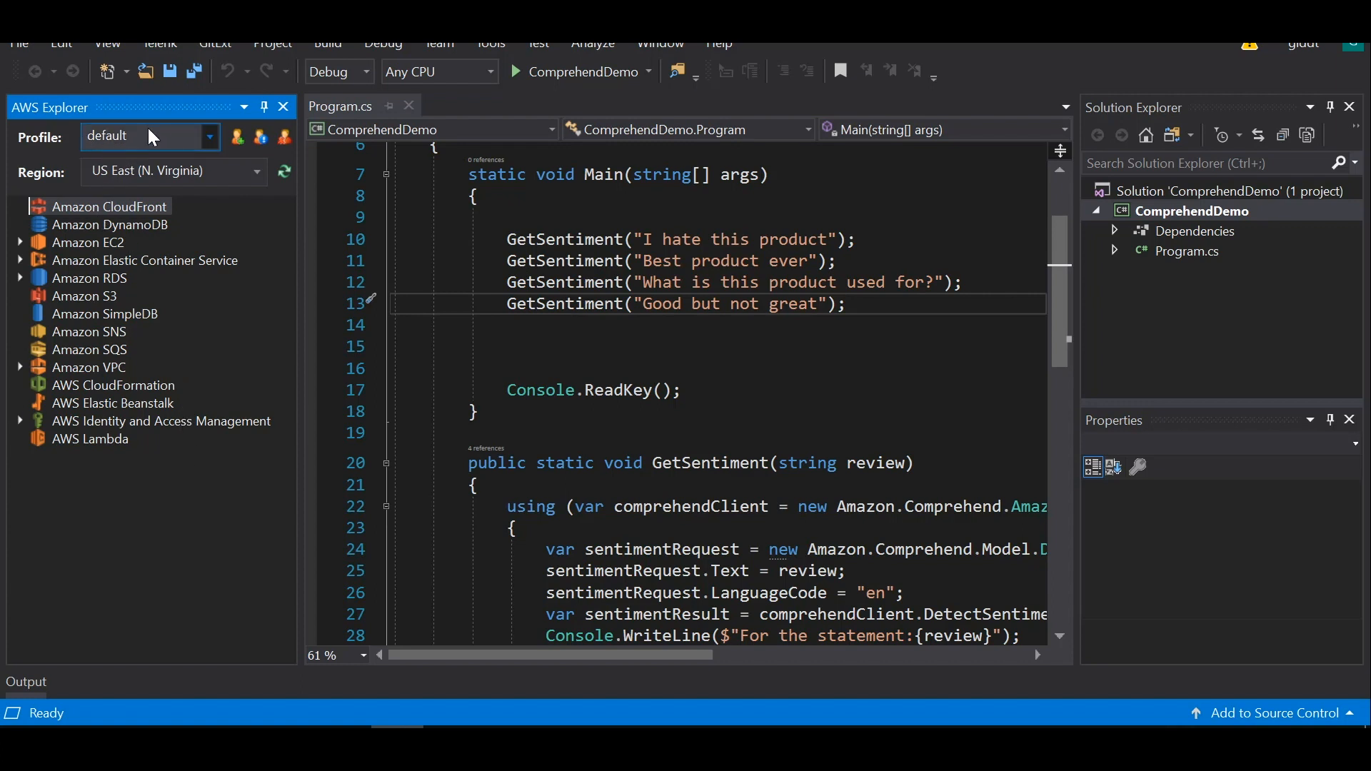
{"action": "mouse_move", "coordinate": [191, 143]}
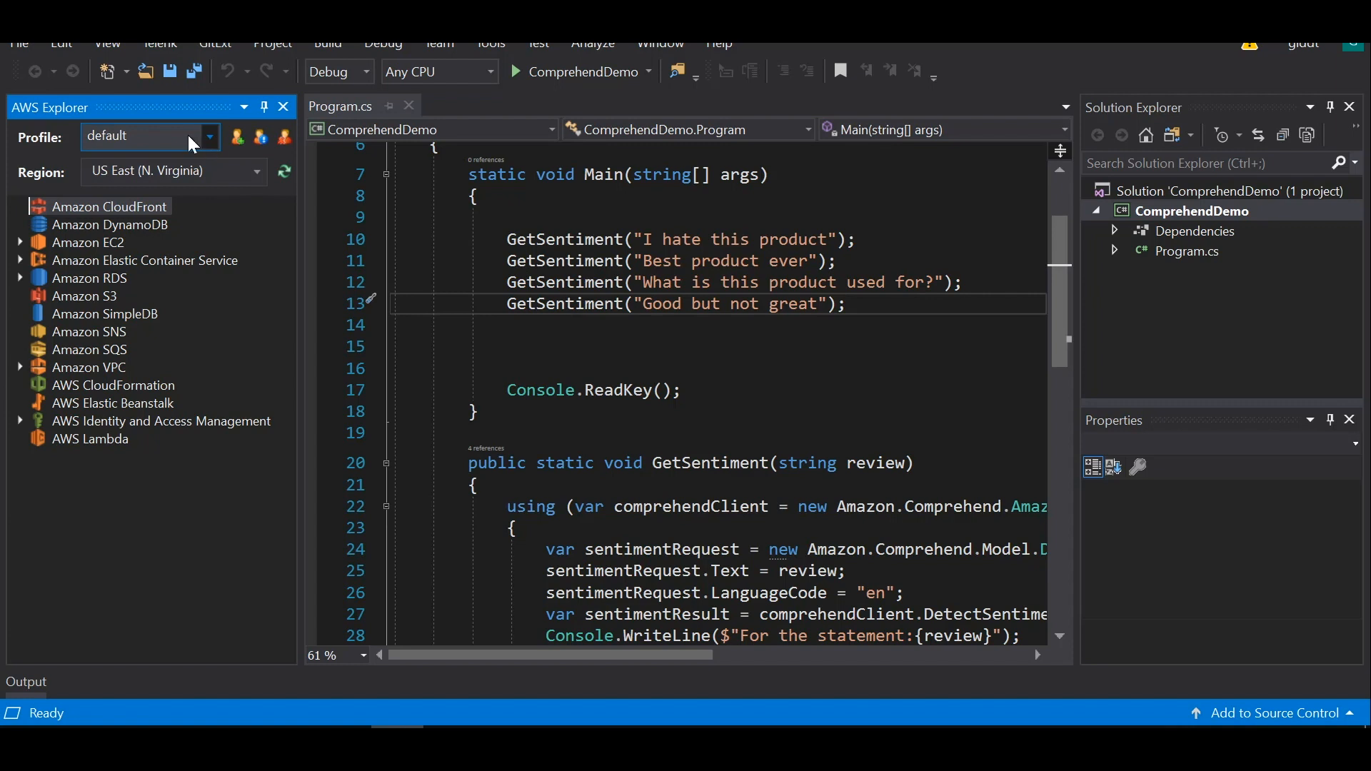
{"action": "mouse_move", "coordinate": [237, 149]}
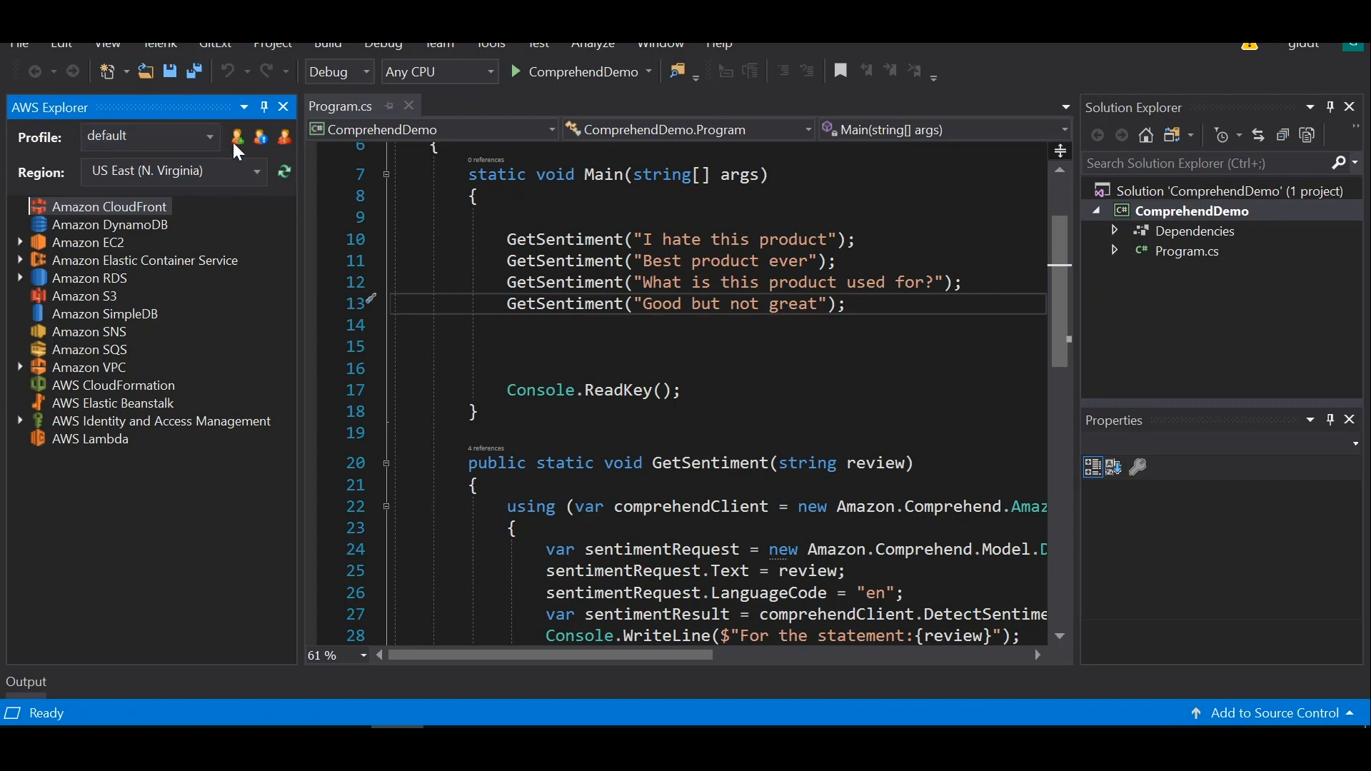
{"action": "mouse_move", "coordinate": [480, 264]}
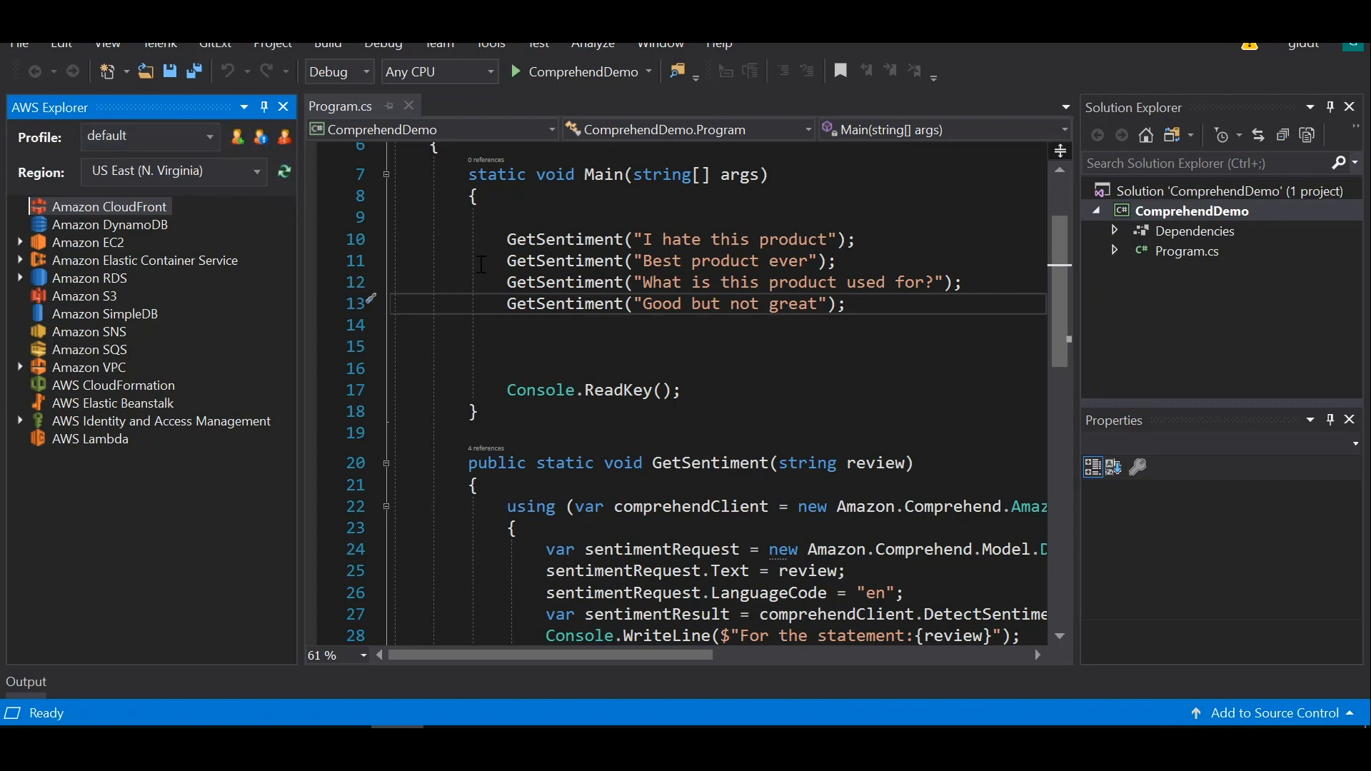
Step: Return focus to the code and open the package management options
{"action": "left_click", "coordinate": [818, 303]}
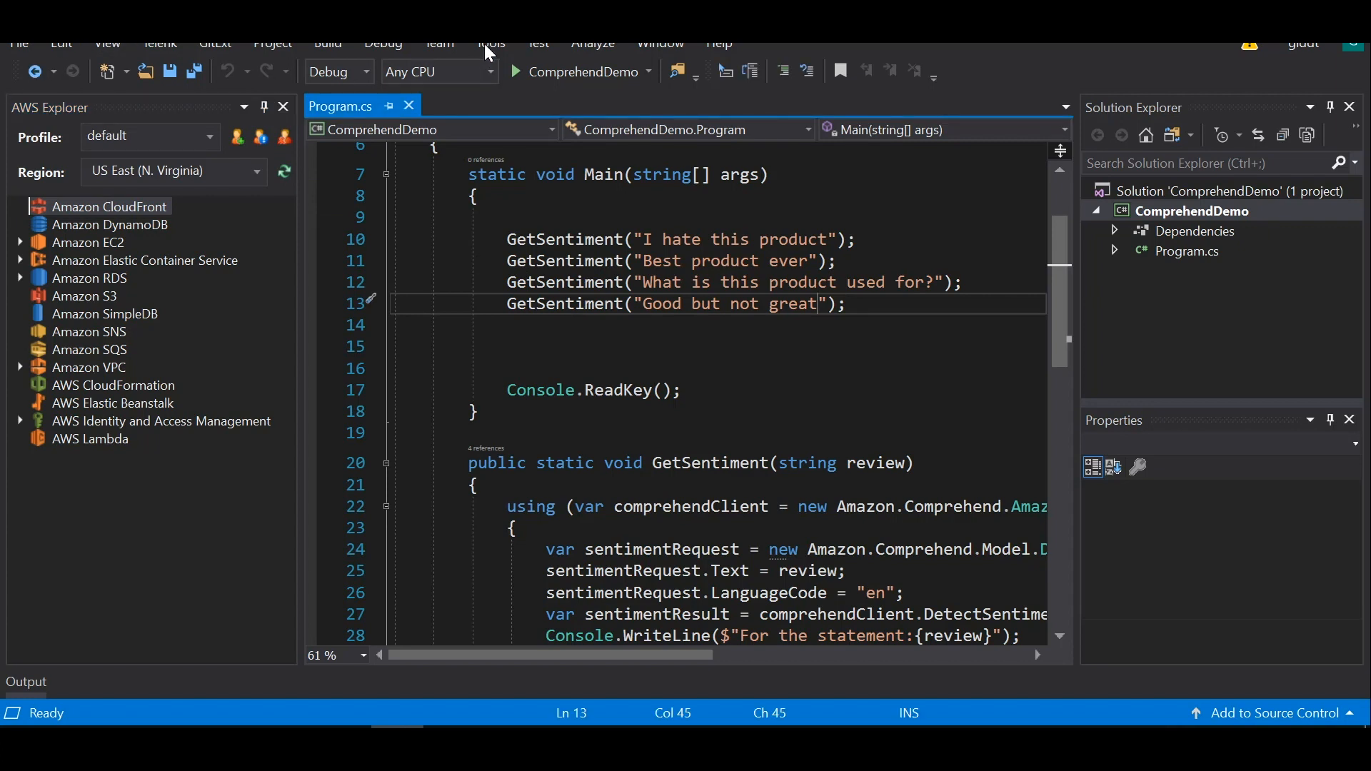
{"action": "left_click", "coordinate": [492, 42]}
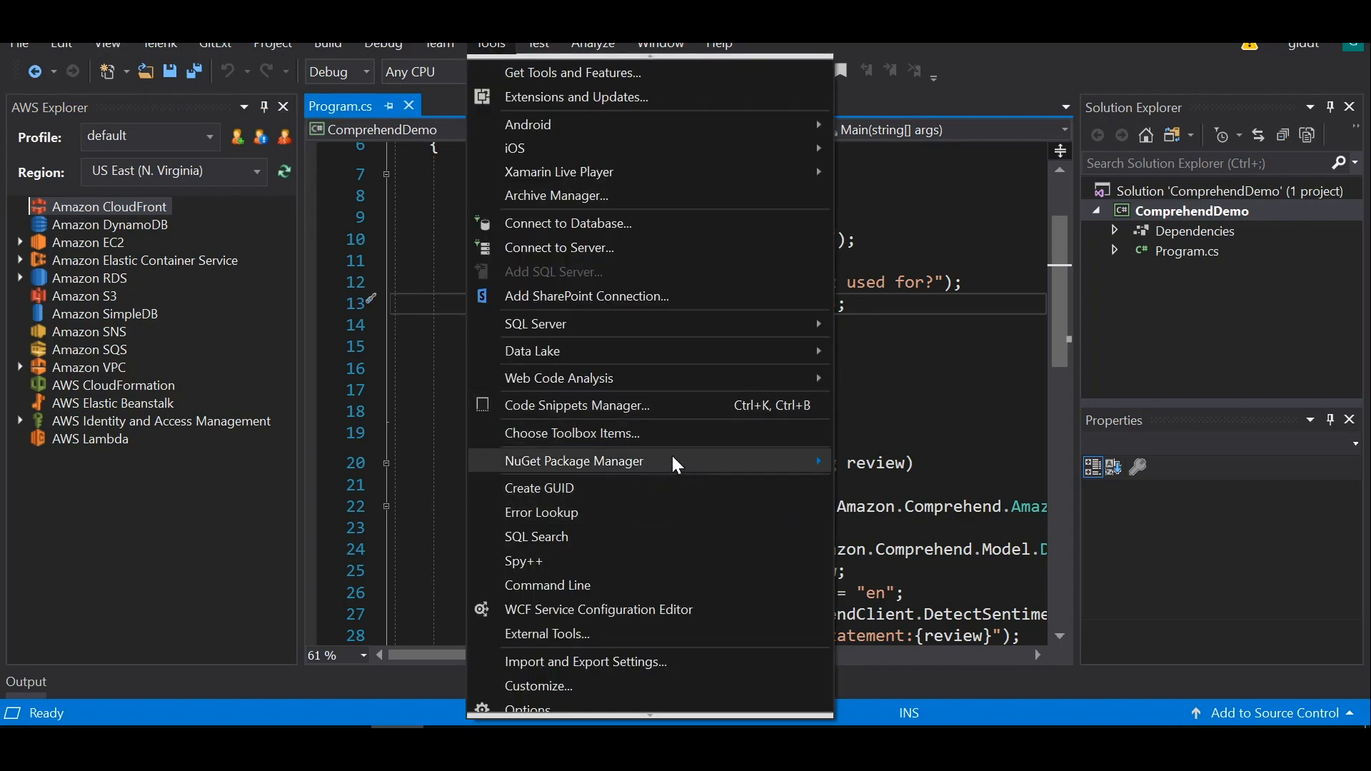
{"action": "left_click", "coordinate": [574, 460]}
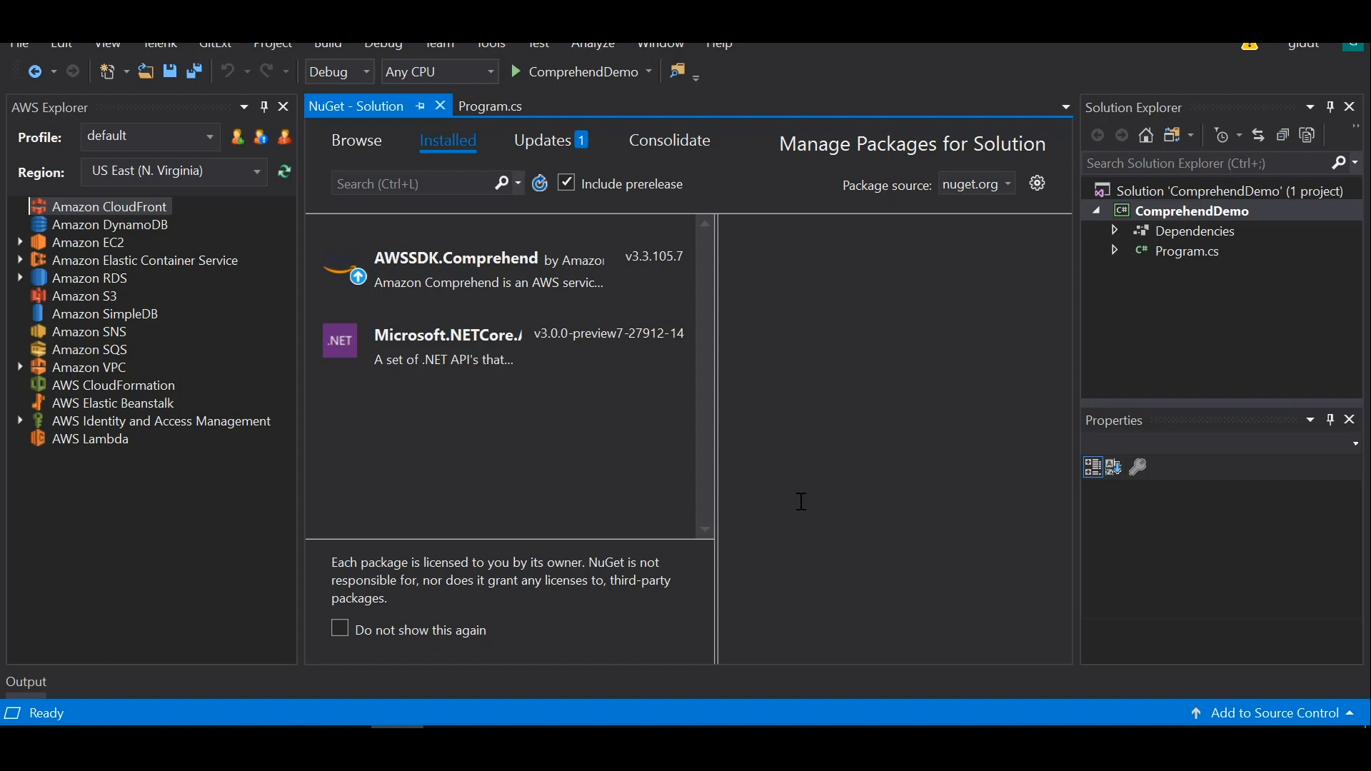
{"action": "mouse_move", "coordinate": [600, 548]}
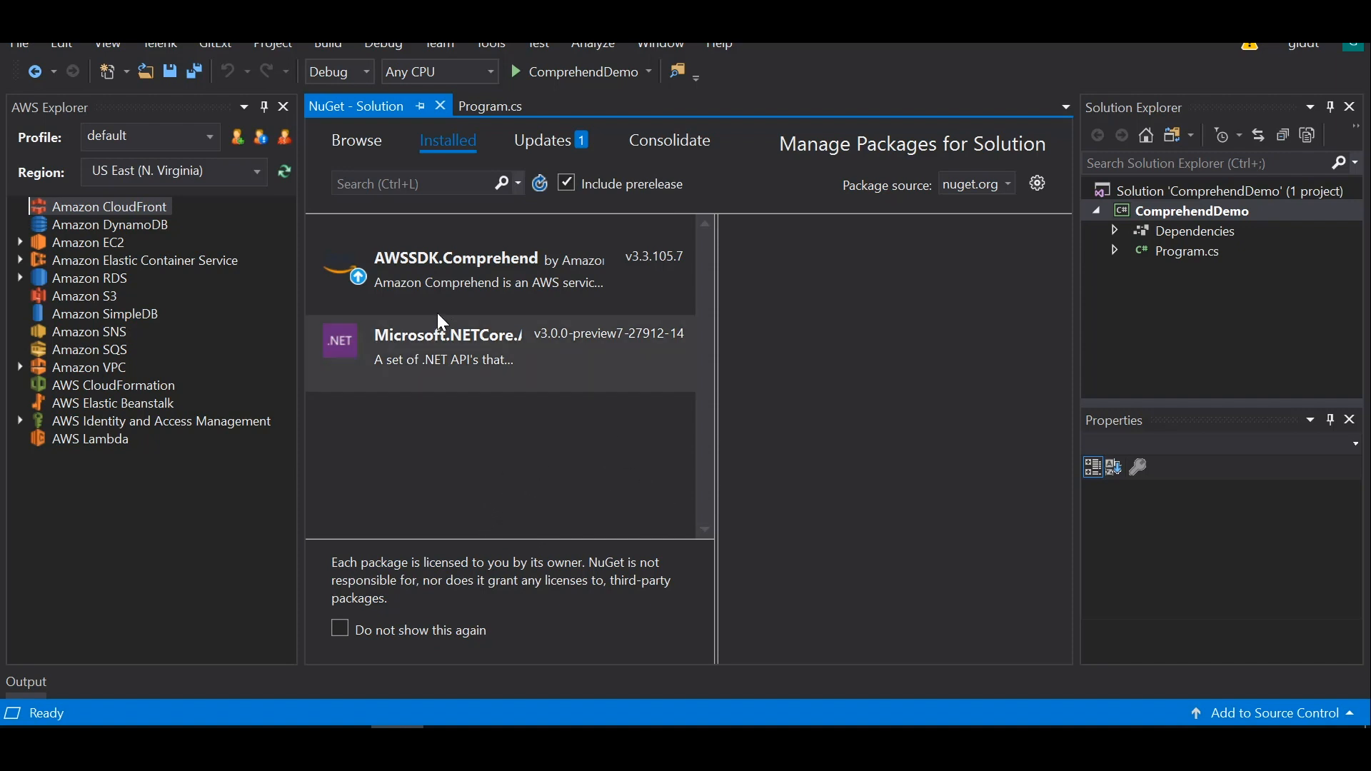
{"action": "mouse_move", "coordinate": [437, 288]}
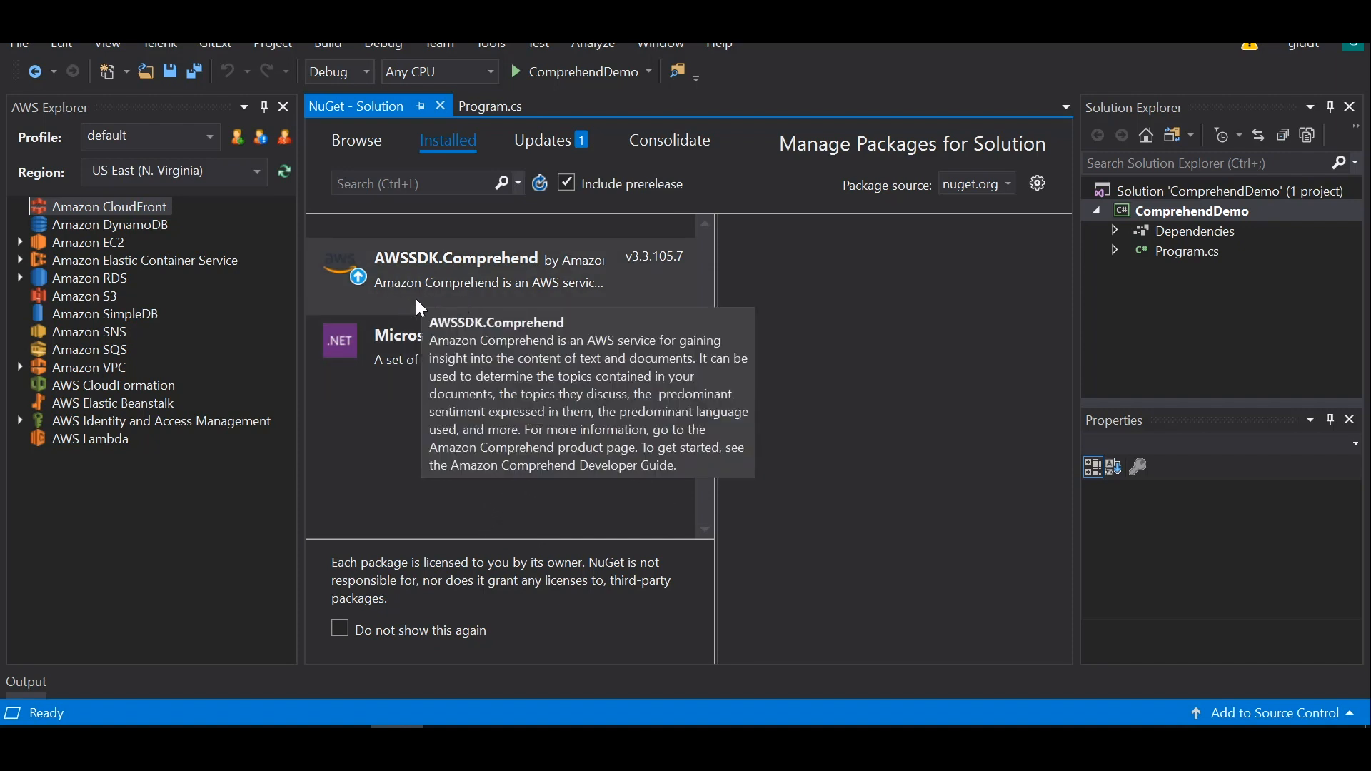
{"action": "mouse_move", "coordinate": [445, 286]}
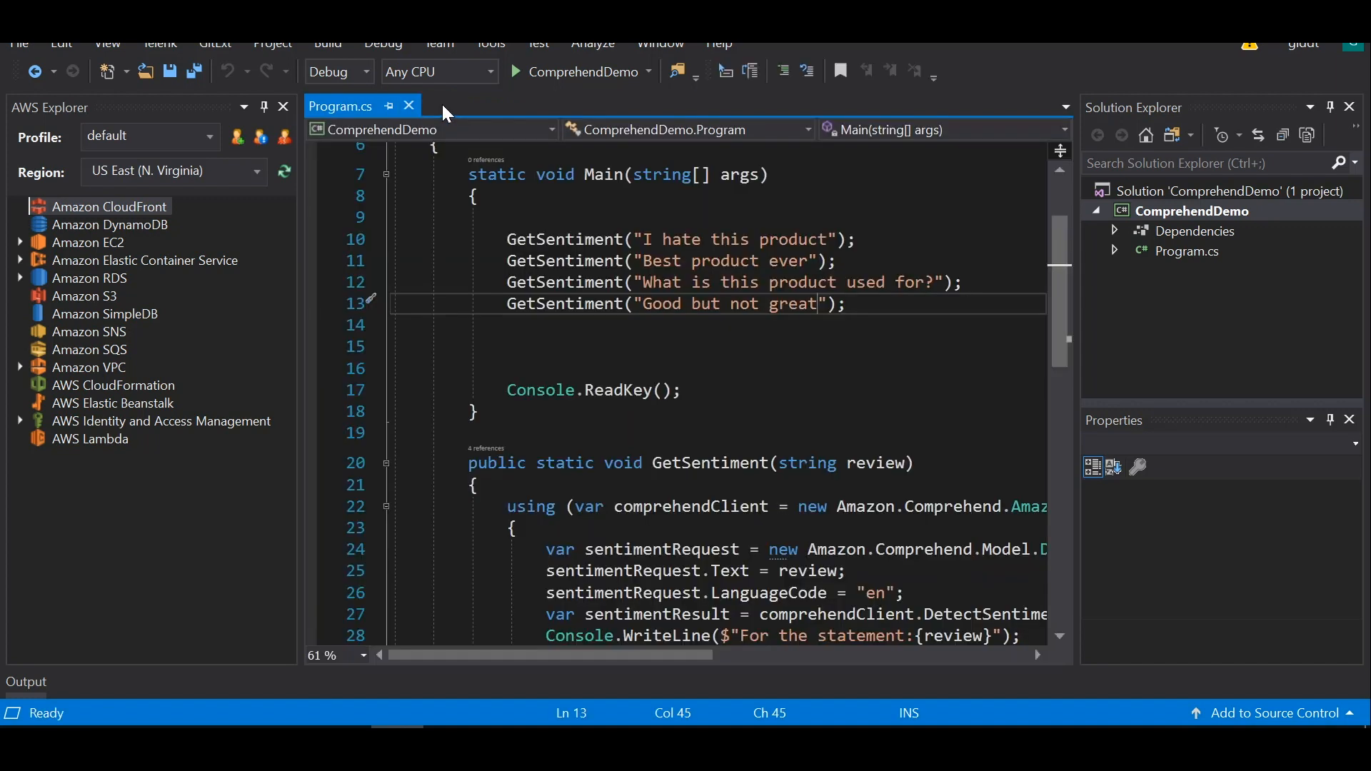
{"action": "mouse_move", "coordinate": [565, 303]}
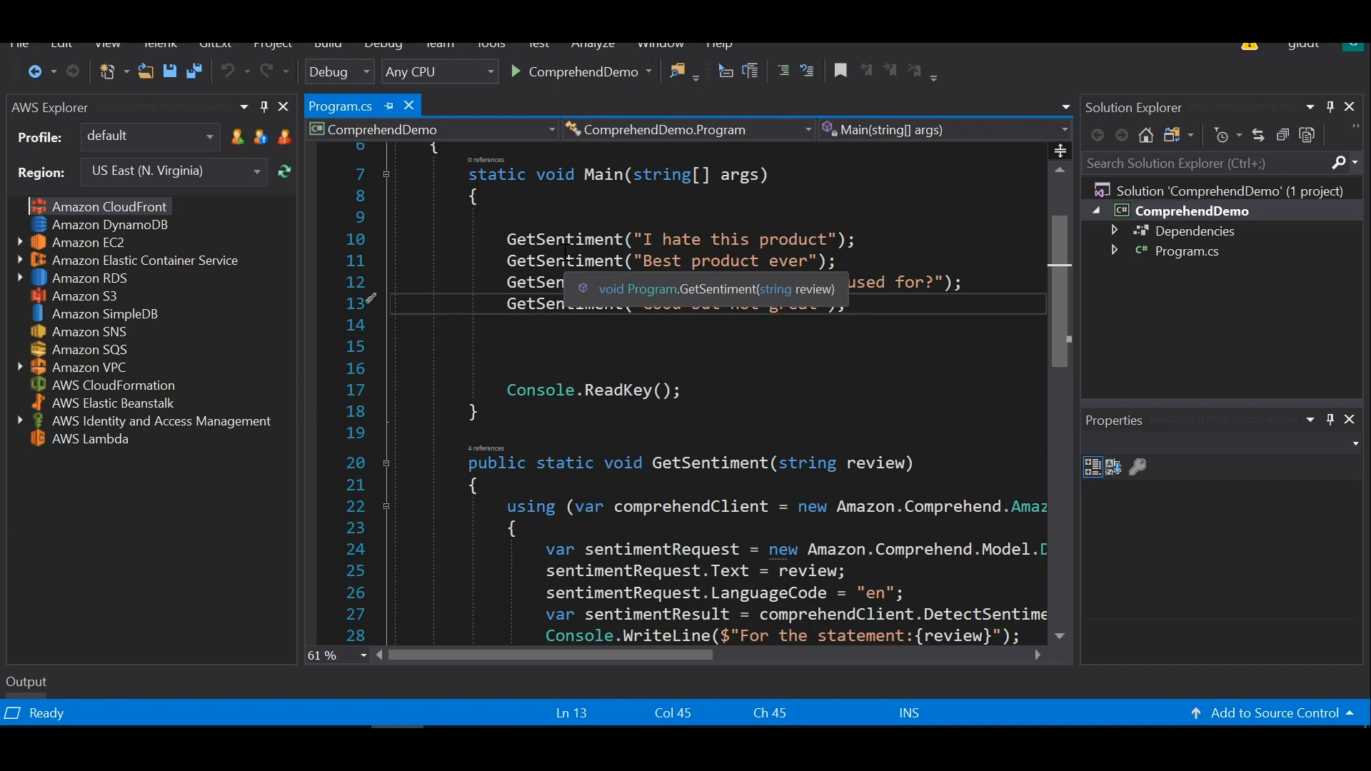
{"action": "mouse_move", "coordinate": [573, 308]}
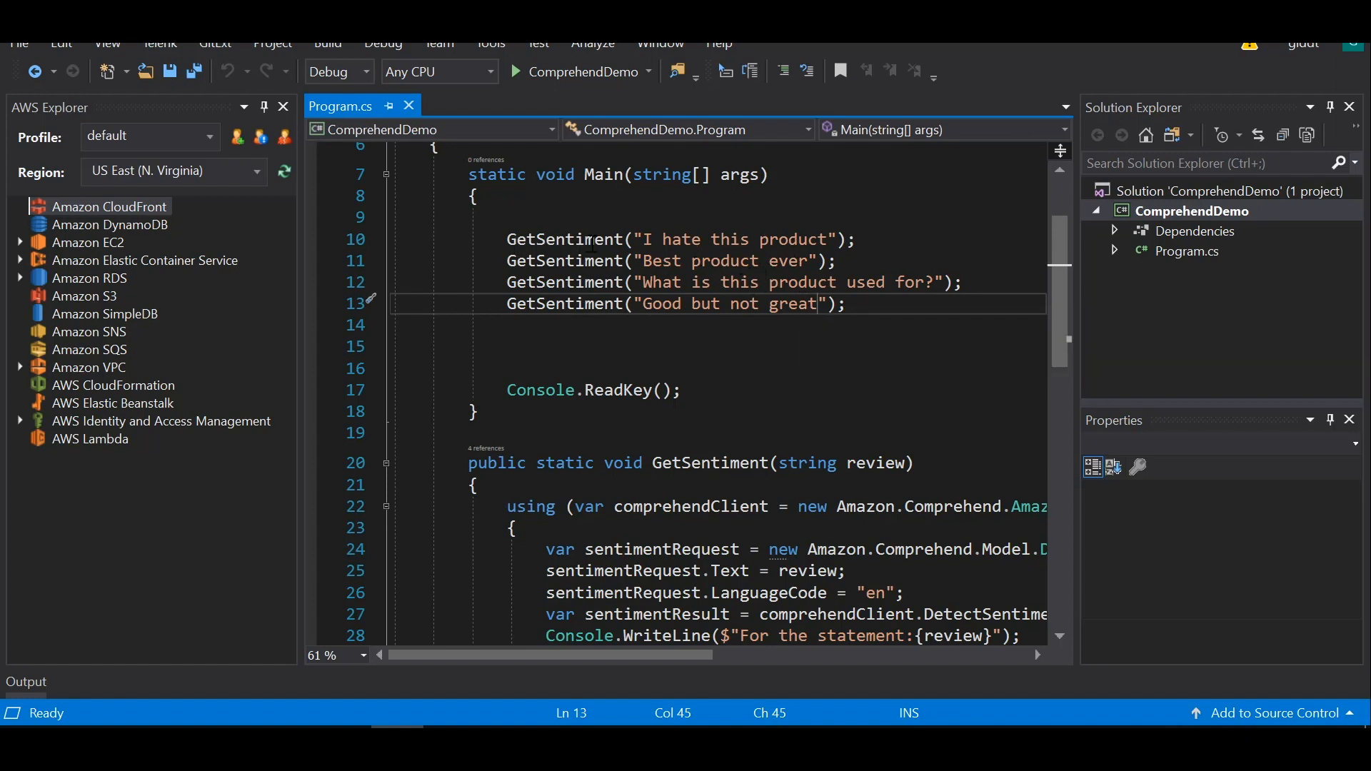
{"action": "mouse_move", "coordinate": [592, 403]}
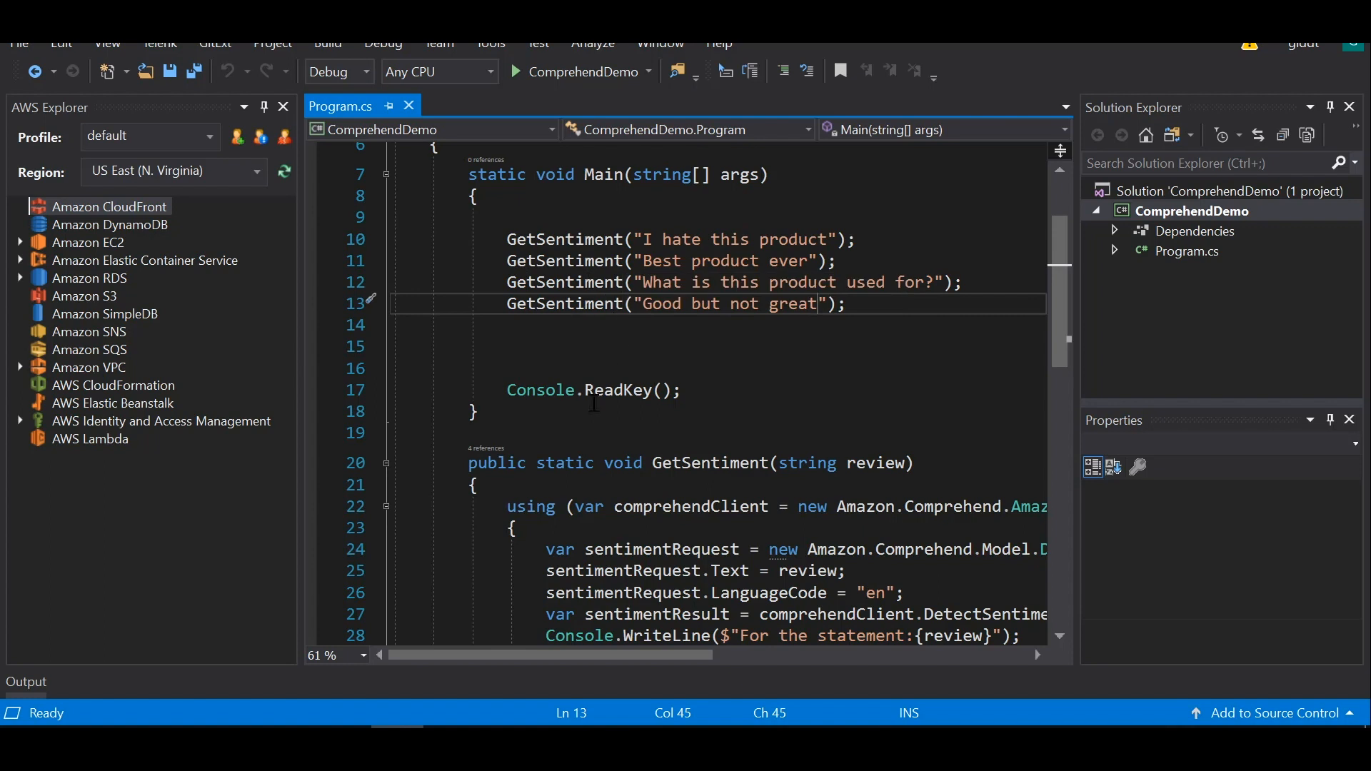
{"action": "mouse_move", "coordinate": [794, 313]}
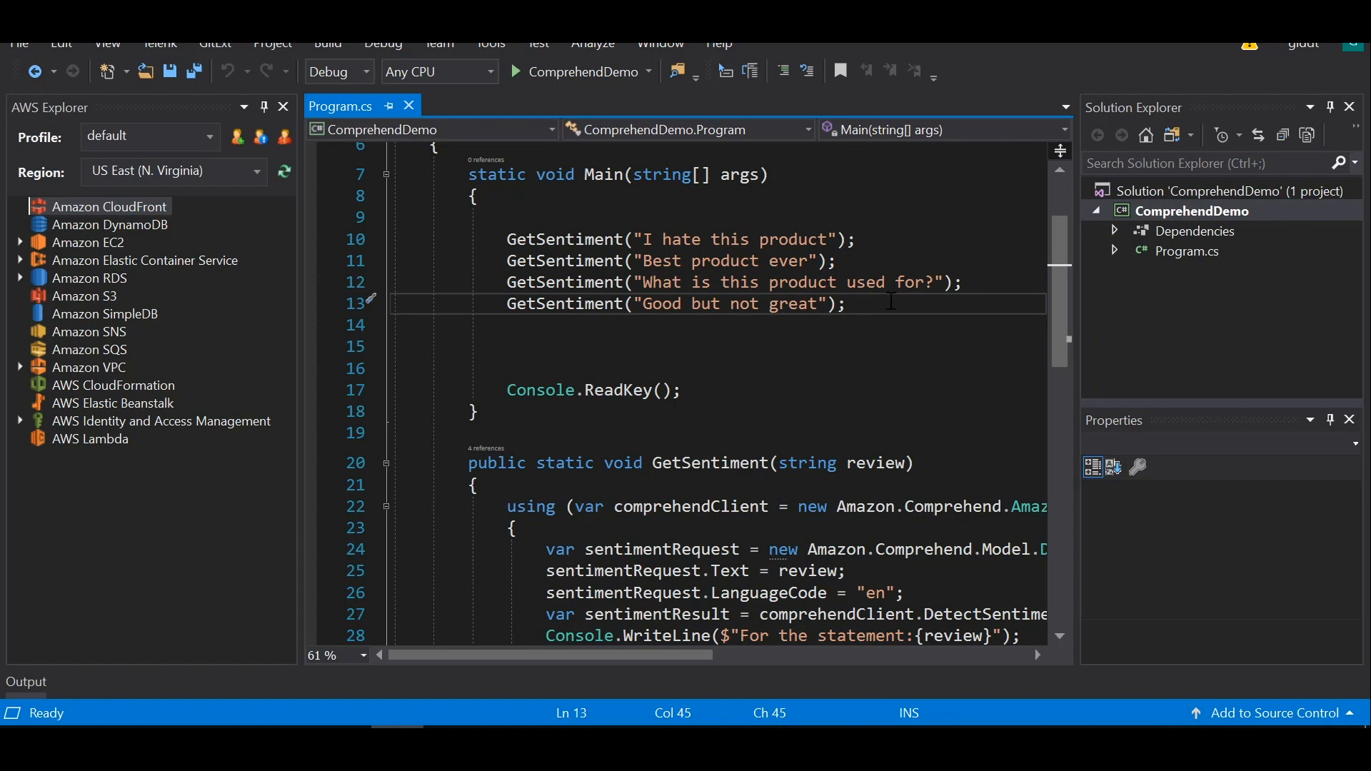
{"action": "mouse_move", "coordinate": [1014, 328]}
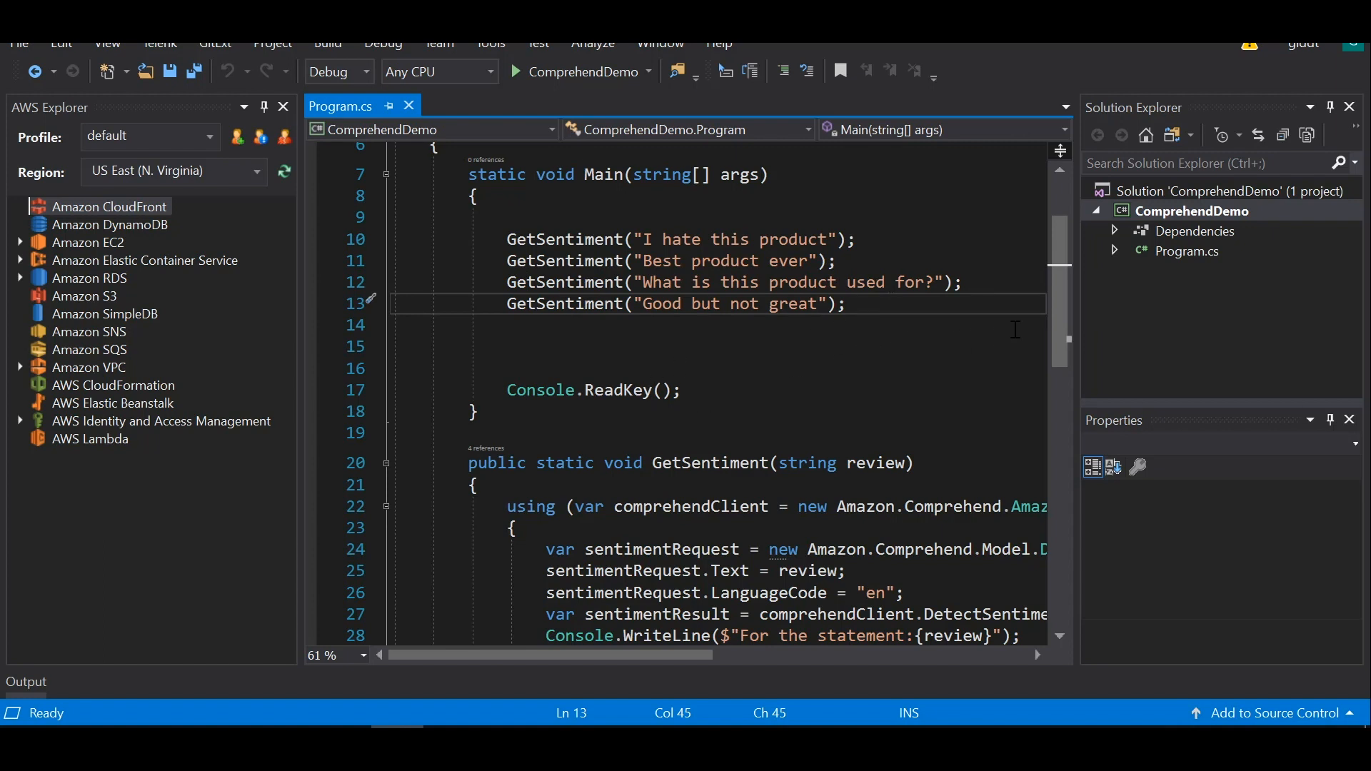
Step: Check the line printing the overall sentiment, then run ComprehendDemo
{"action": "scroll", "scroll_direction": "down", "scroll_amount": 3}
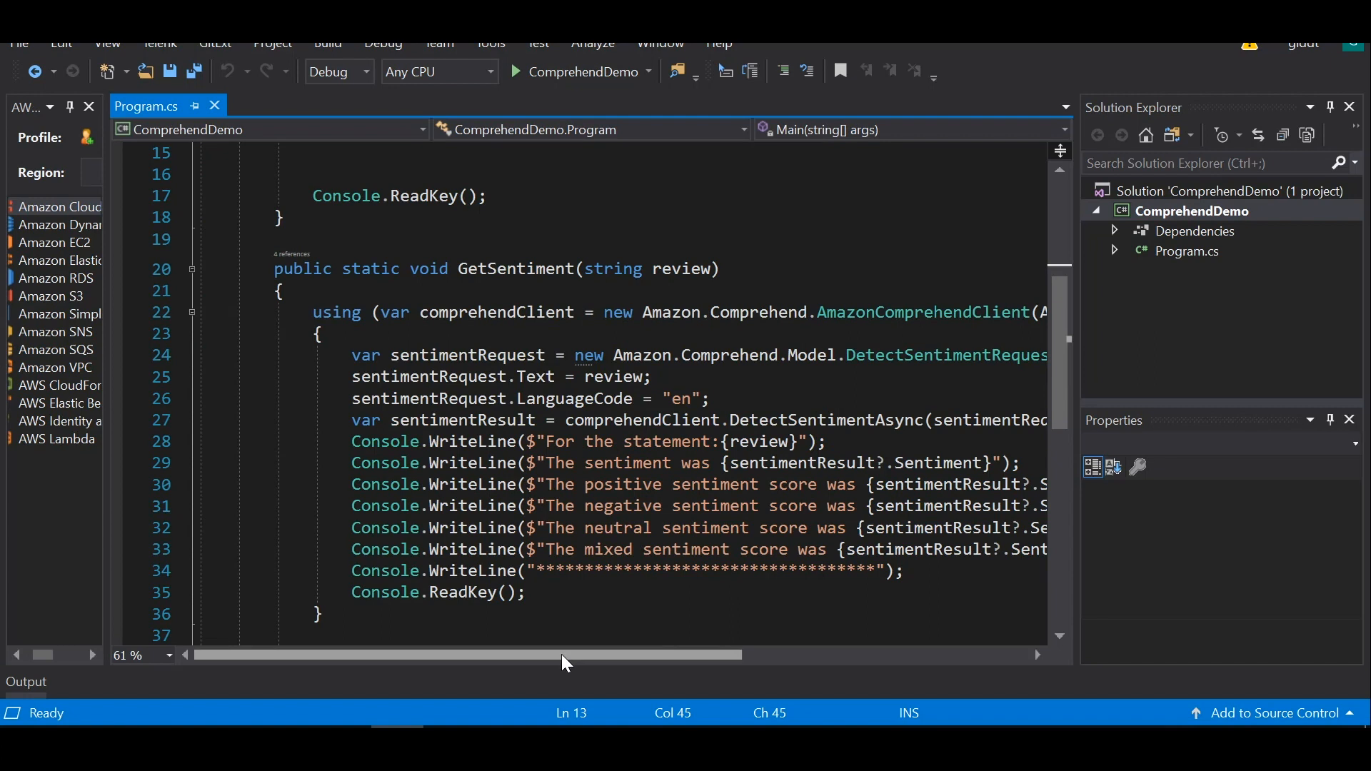
{"action": "scroll", "scroll_direction": "right", "scroll_amount": 3}
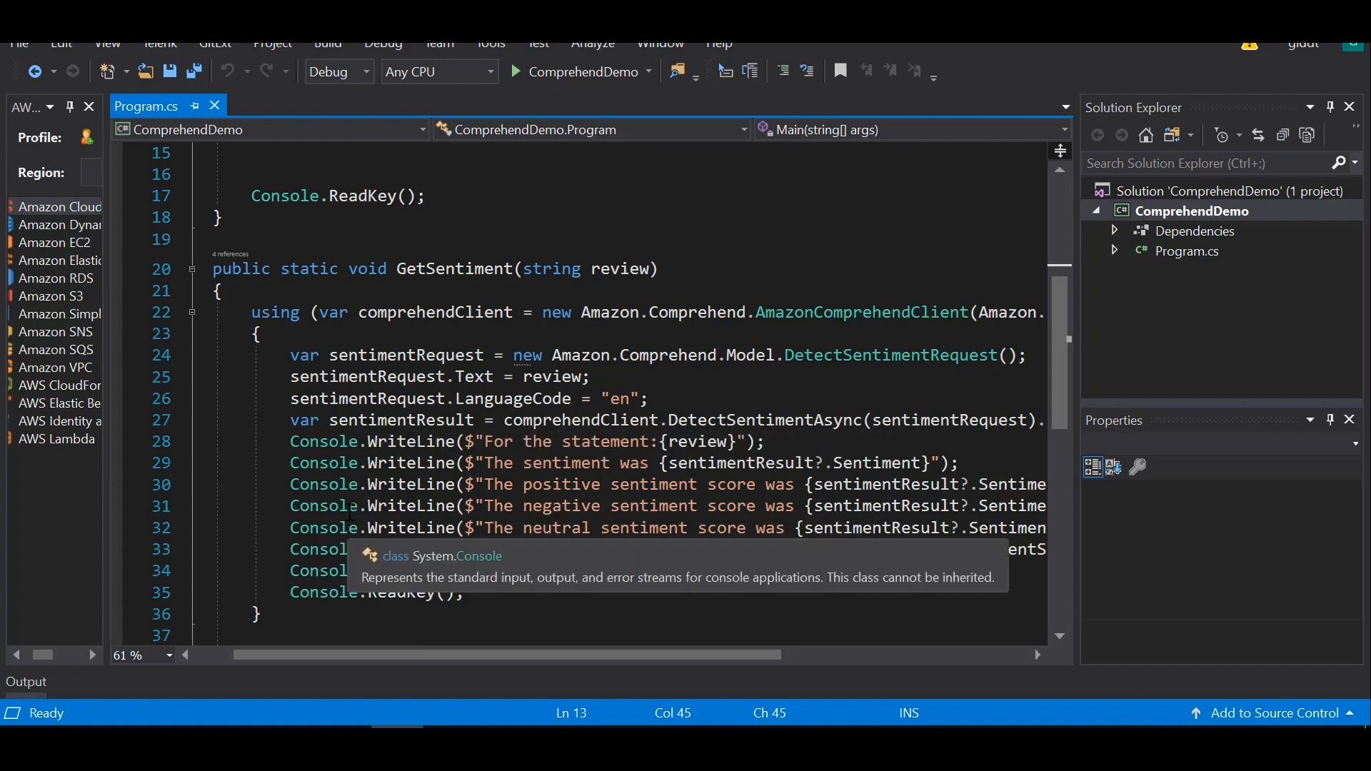
{"action": "left_click", "coordinate": [311, 485]}
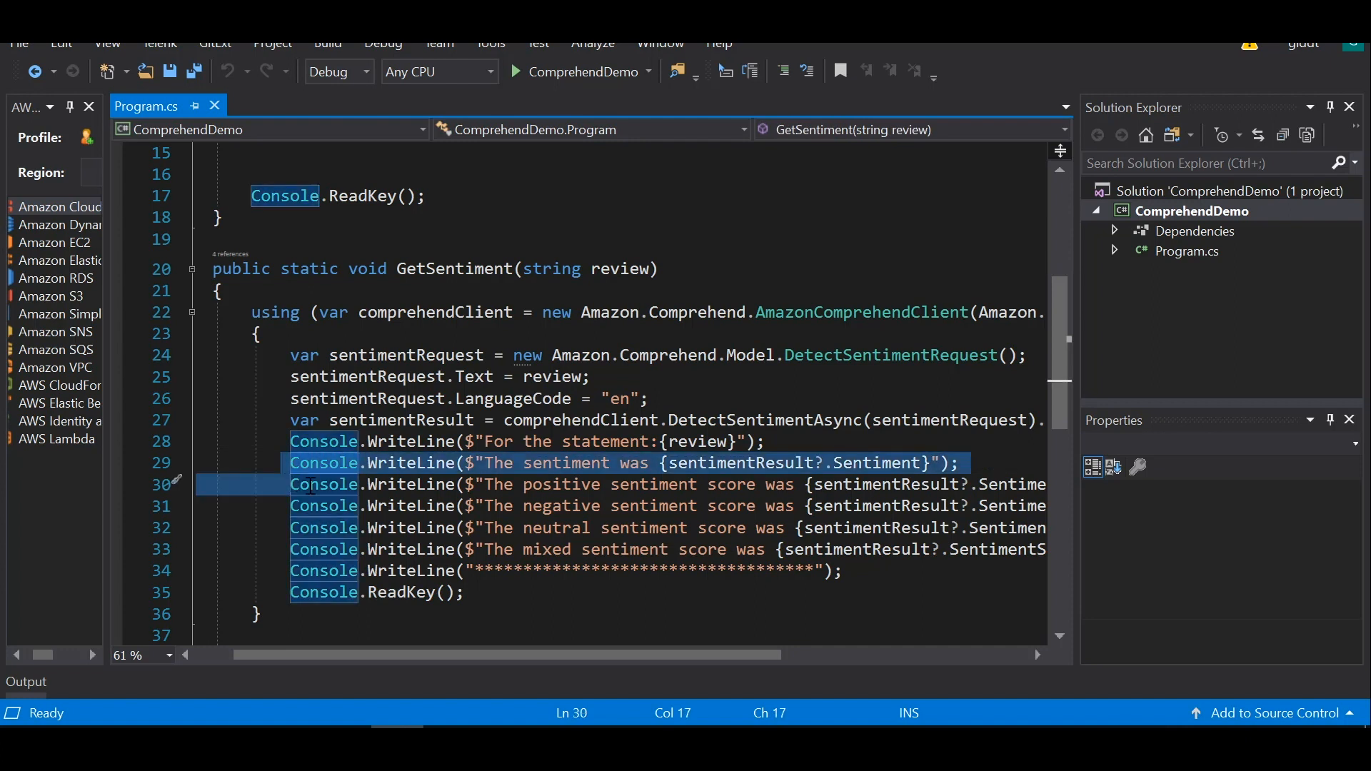
{"action": "mouse_move", "coordinate": [323, 527]}
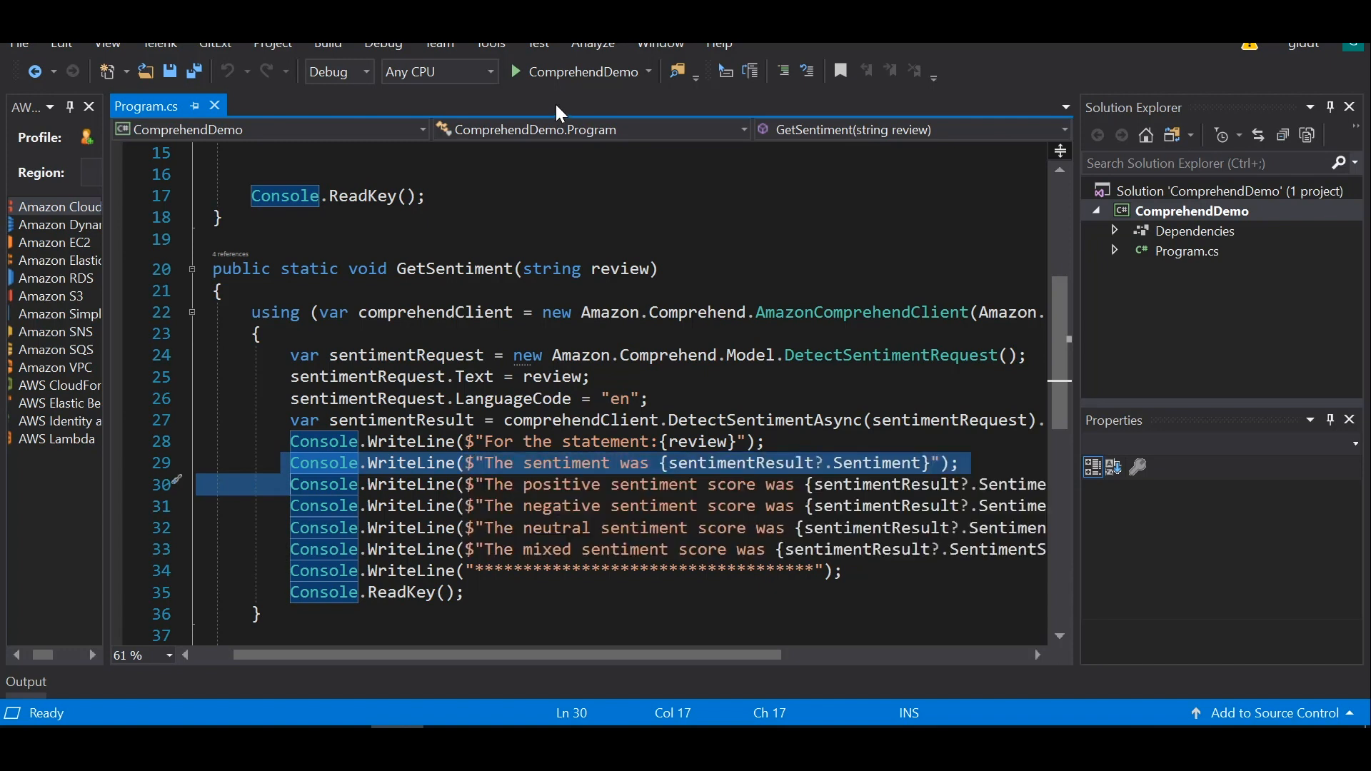
{"action": "left_click", "coordinate": [515, 71]}
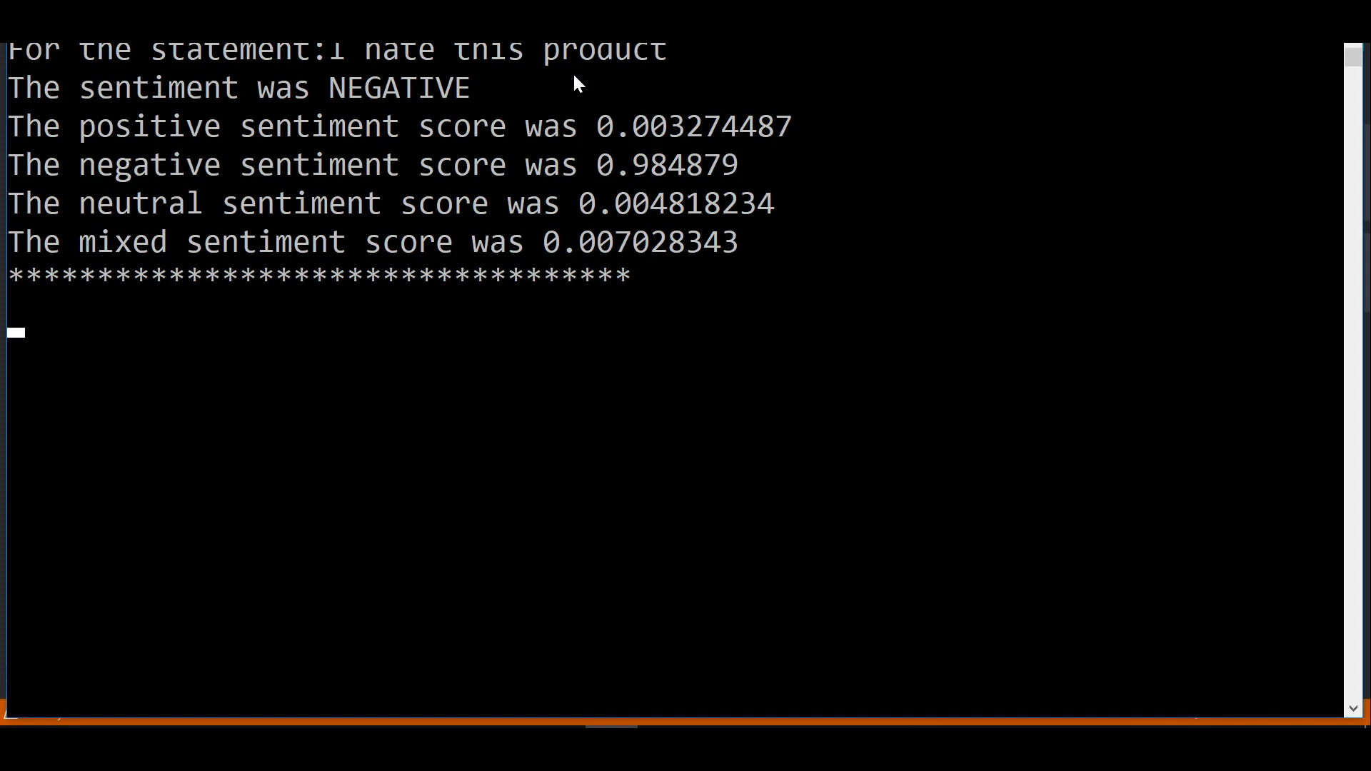
{"action": "mouse_move", "coordinate": [194, 114]}
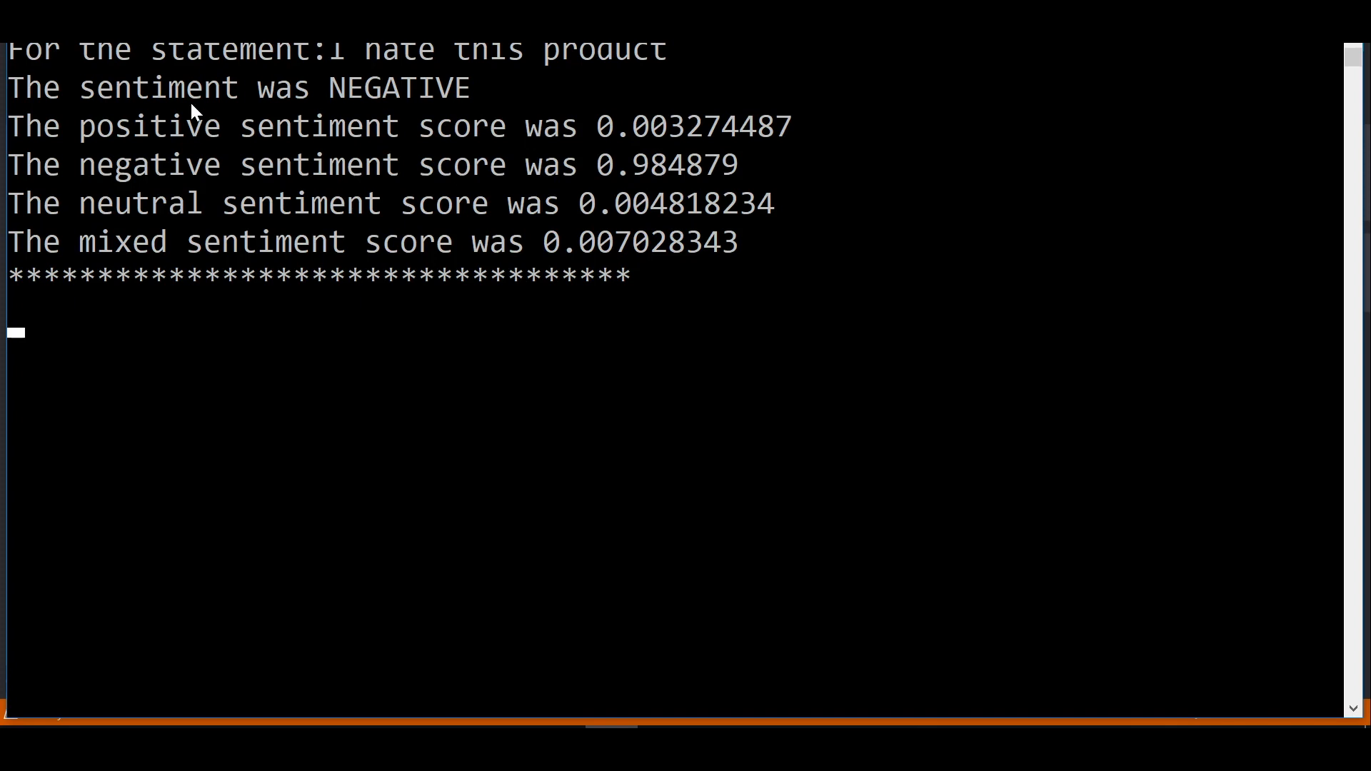
{"action": "mouse_move", "coordinate": [577, 63]}
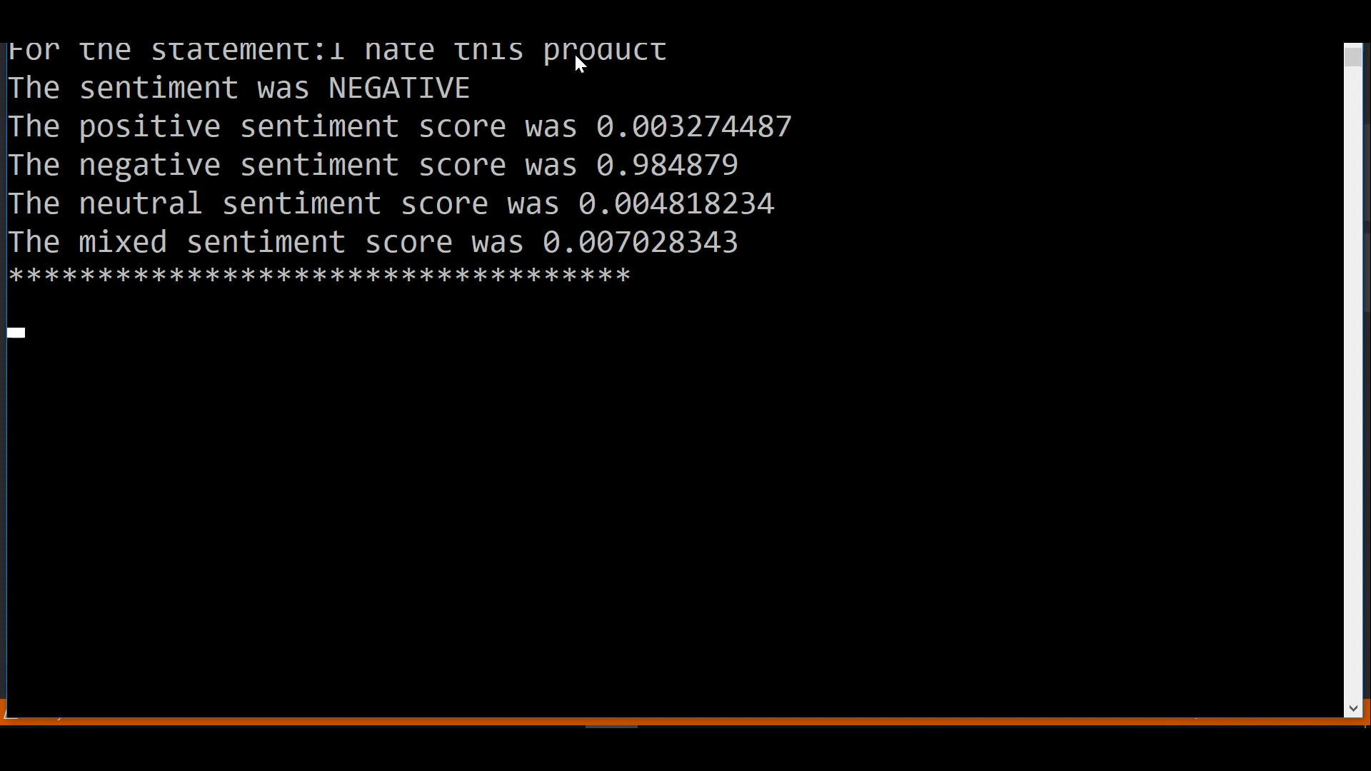
{"action": "mouse_move", "coordinate": [413, 101]}
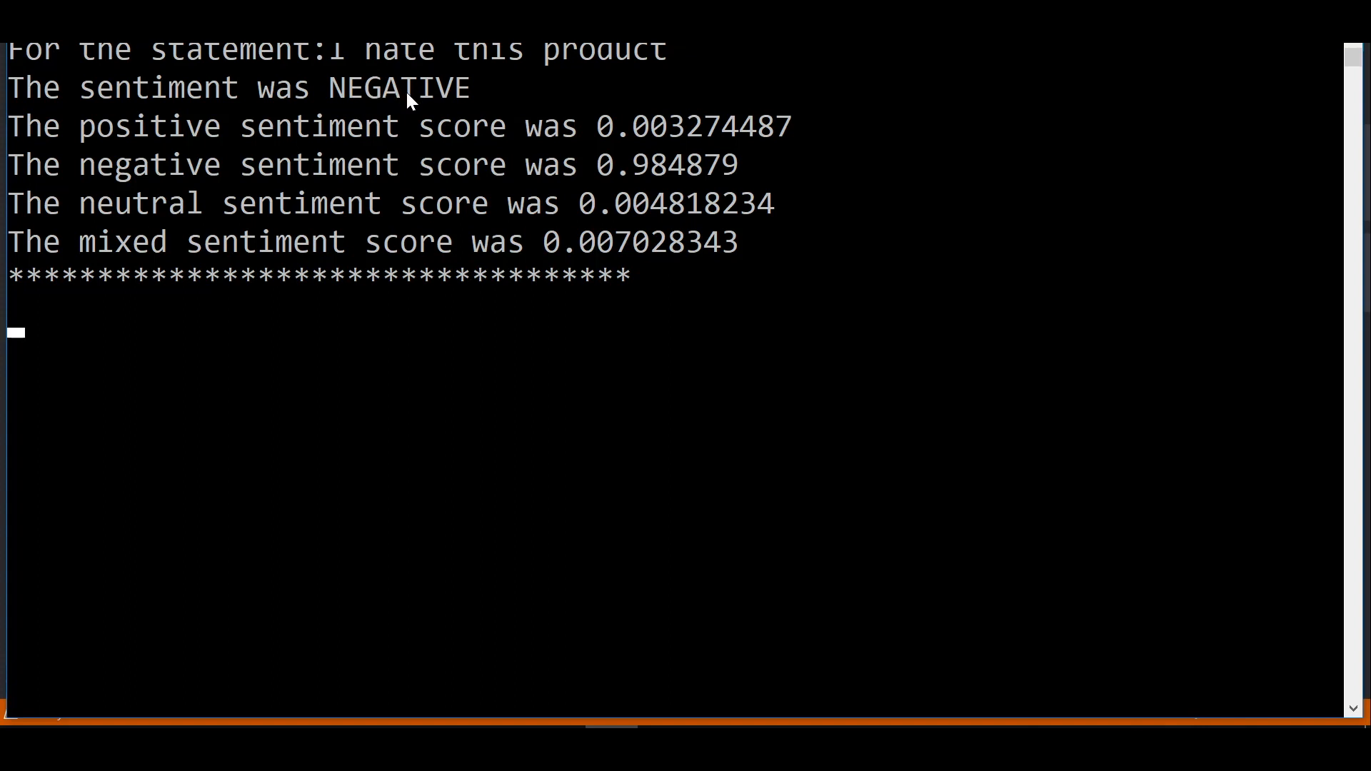
{"action": "mouse_move", "coordinate": [676, 179]}
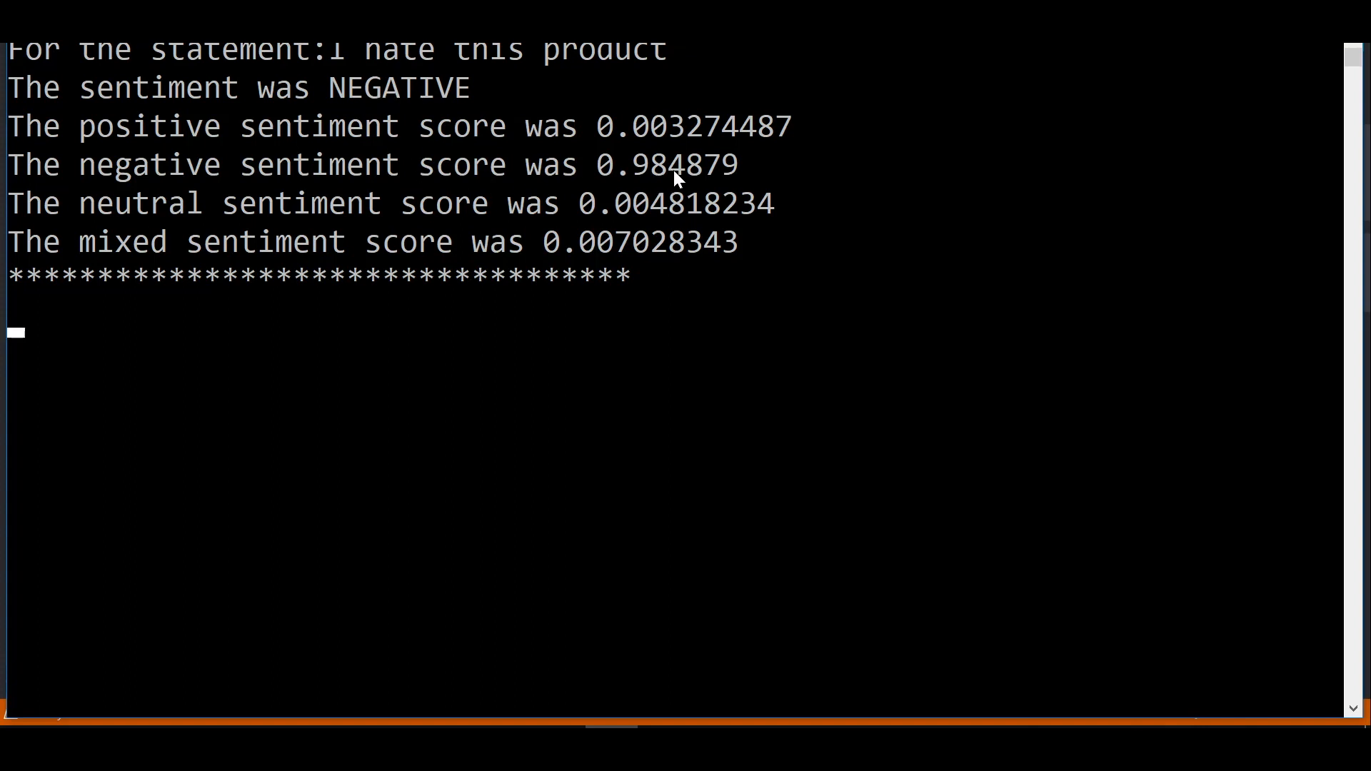
{"action": "mouse_move", "coordinate": [647, 266]}
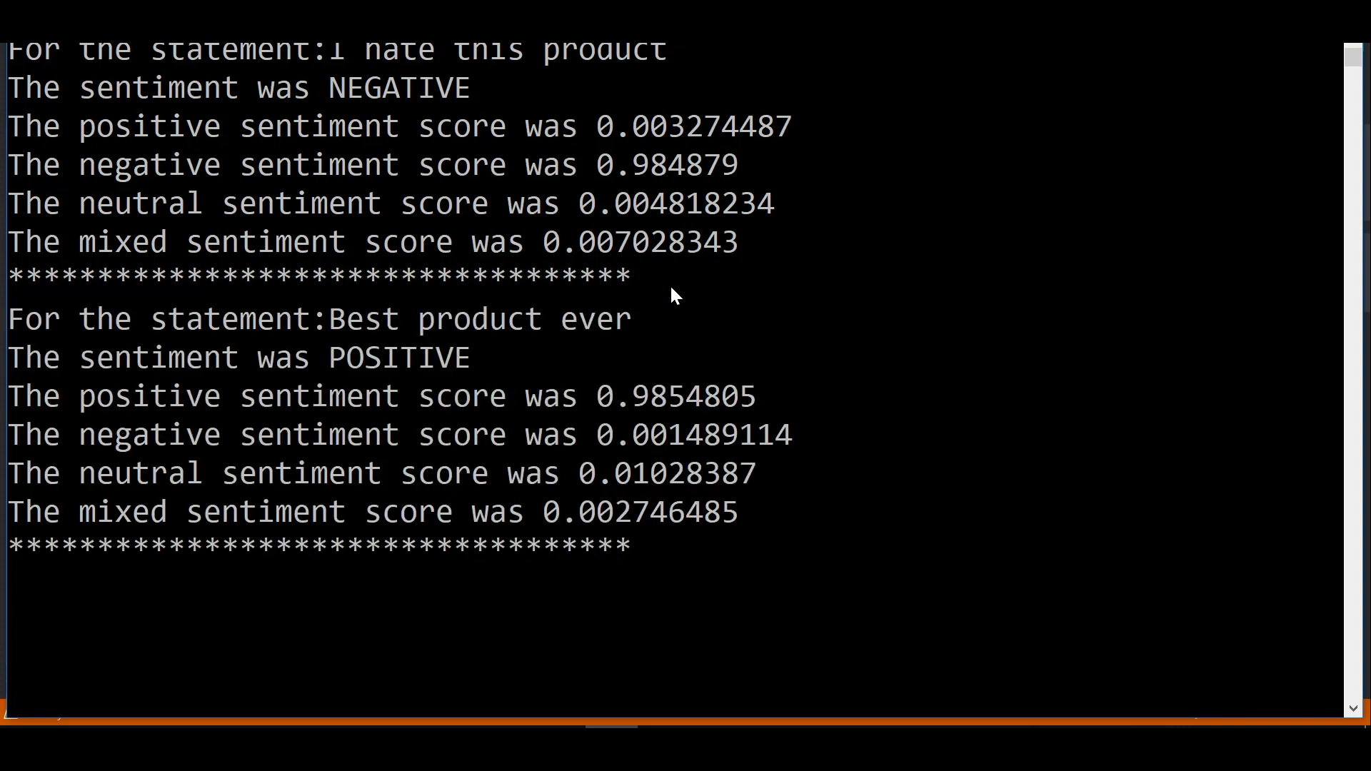
{"action": "mouse_move", "coordinate": [691, 387]}
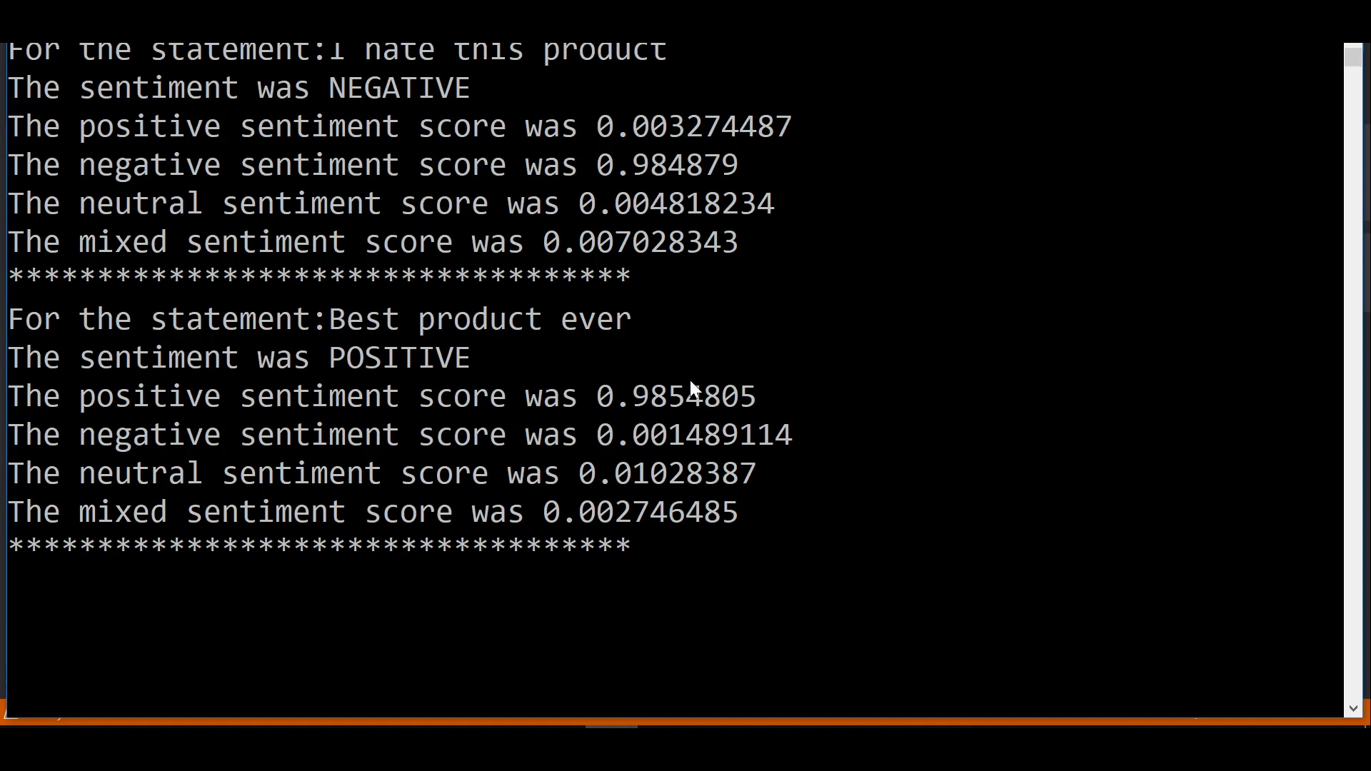
{"action": "mouse_move", "coordinate": [742, 360]}
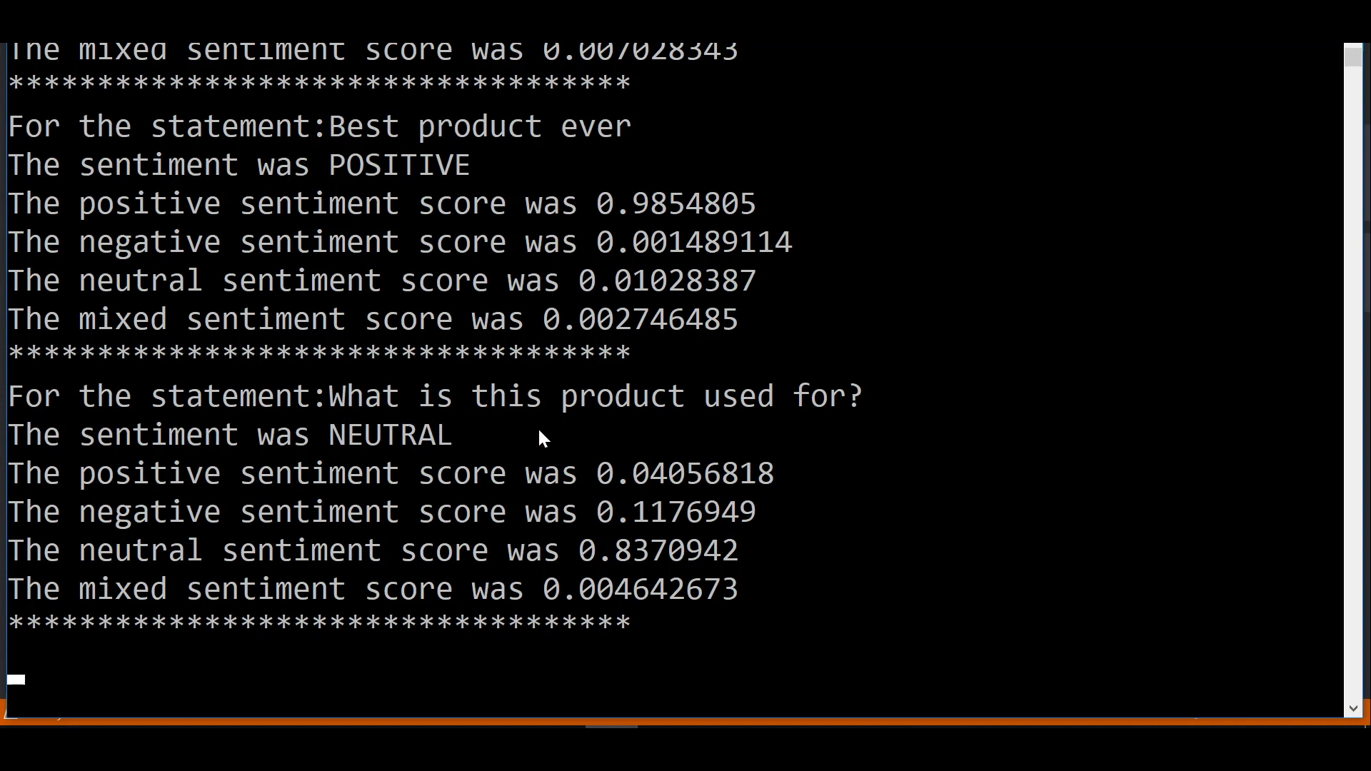
{"action": "mouse_move", "coordinate": [721, 452]}
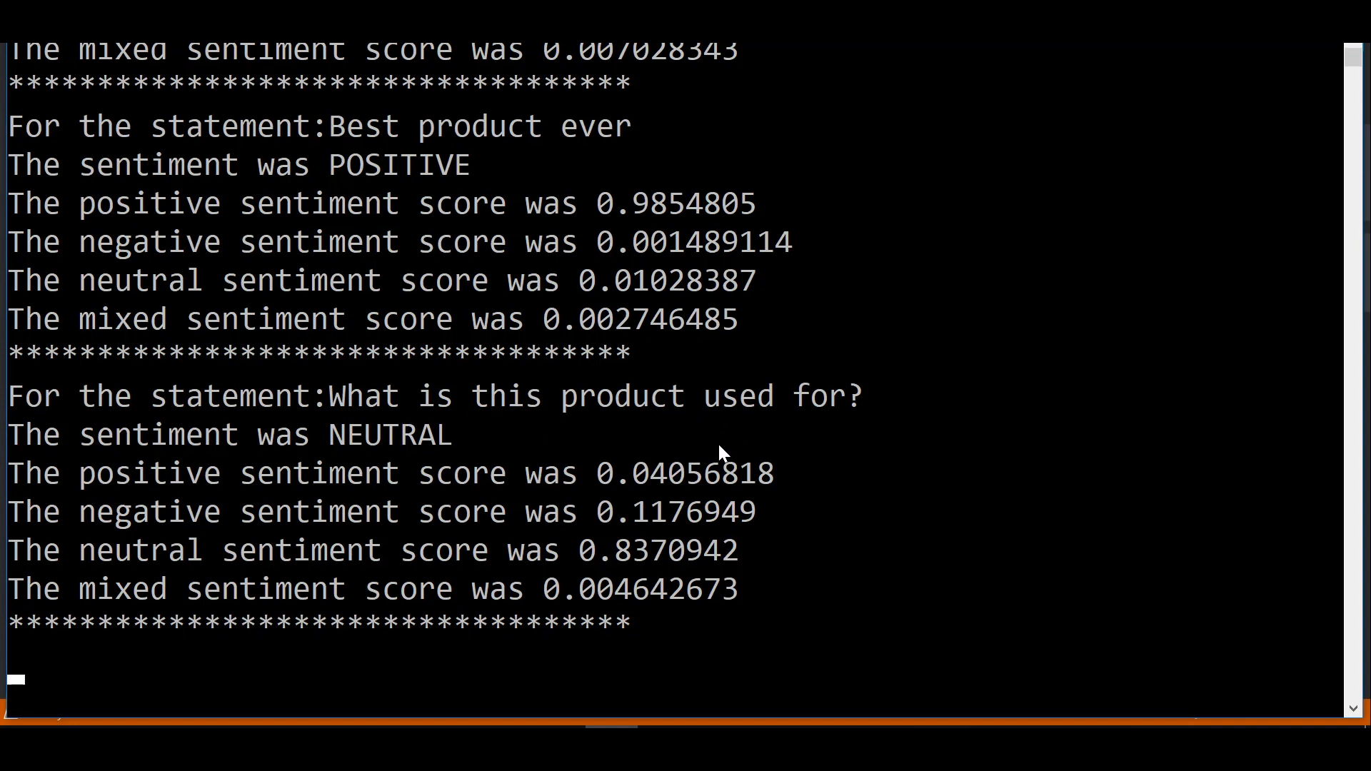
{"action": "mouse_move", "coordinate": [315, 560]}
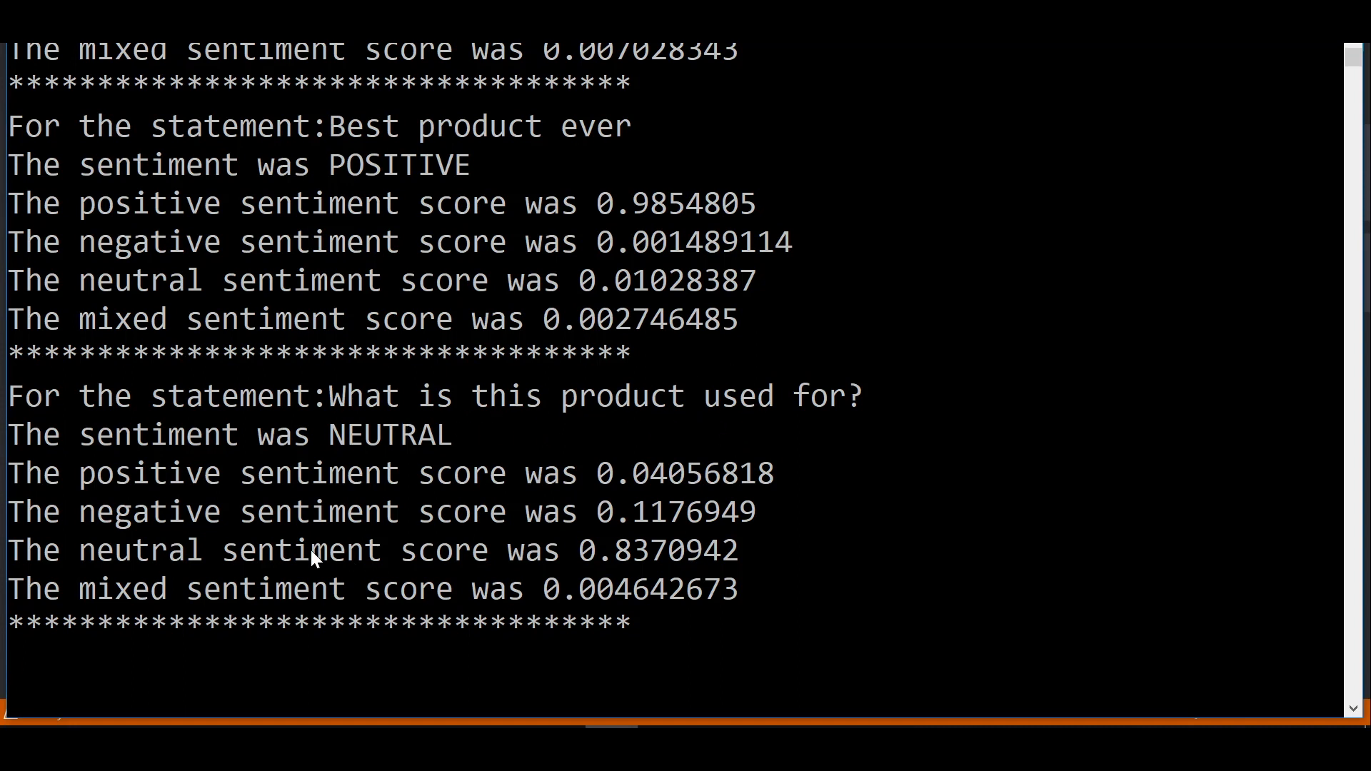
{"action": "mouse_move", "coordinate": [422, 447]}
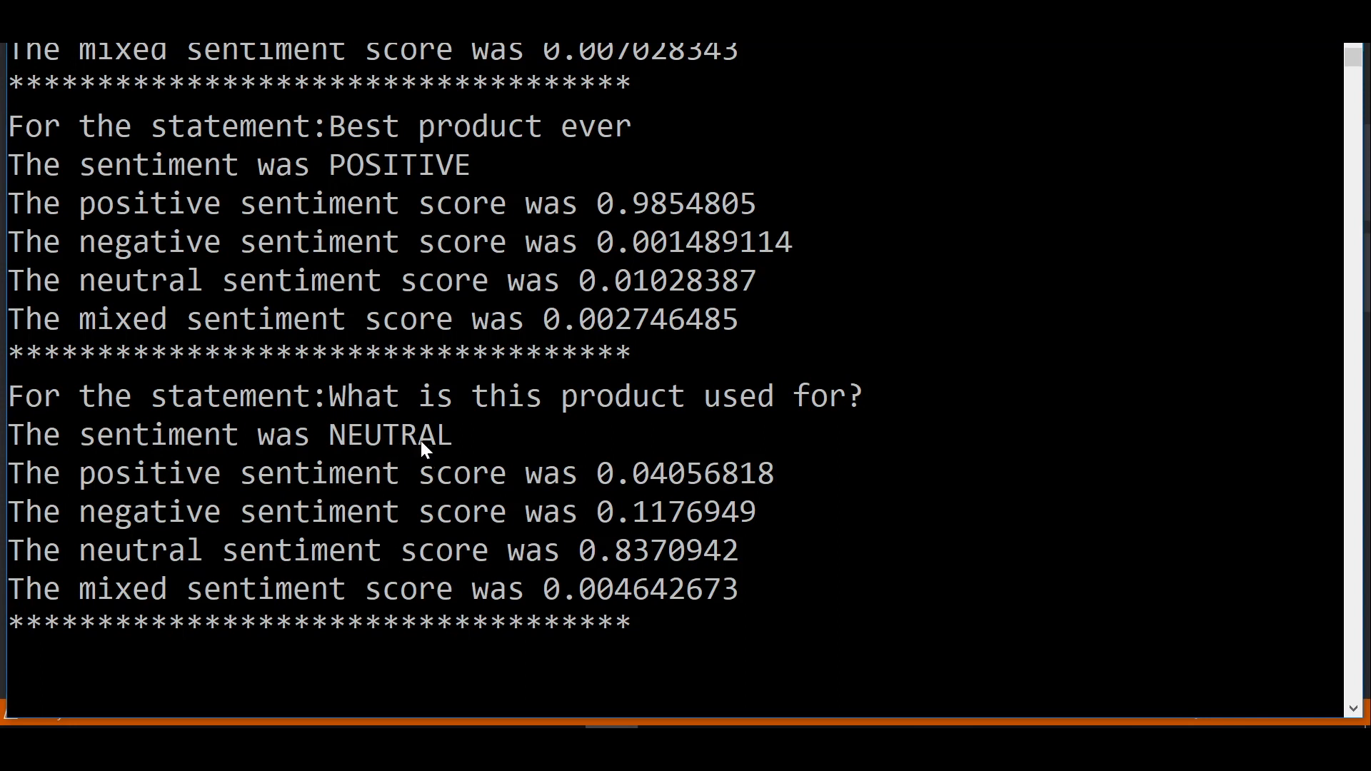
{"action": "mouse_move", "coordinate": [636, 565]}
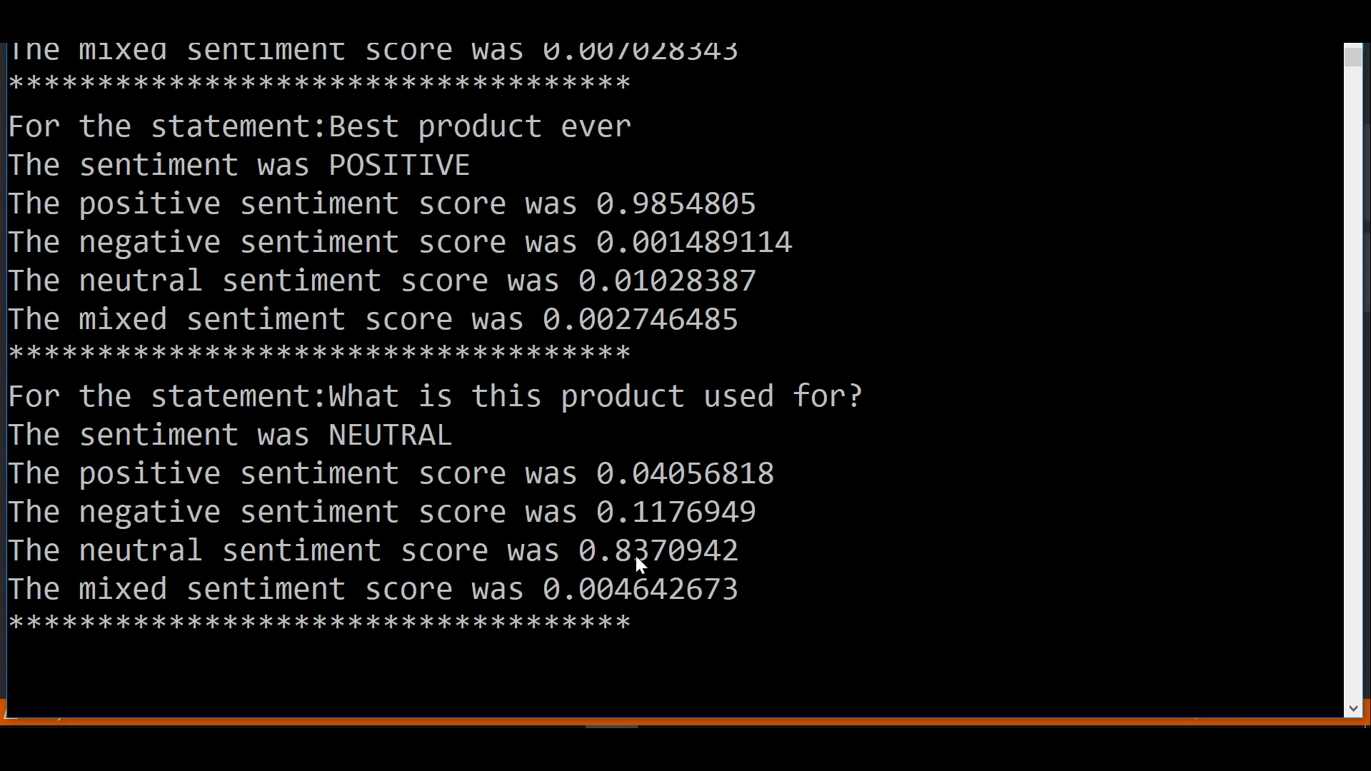
{"action": "mouse_move", "coordinate": [813, 575]}
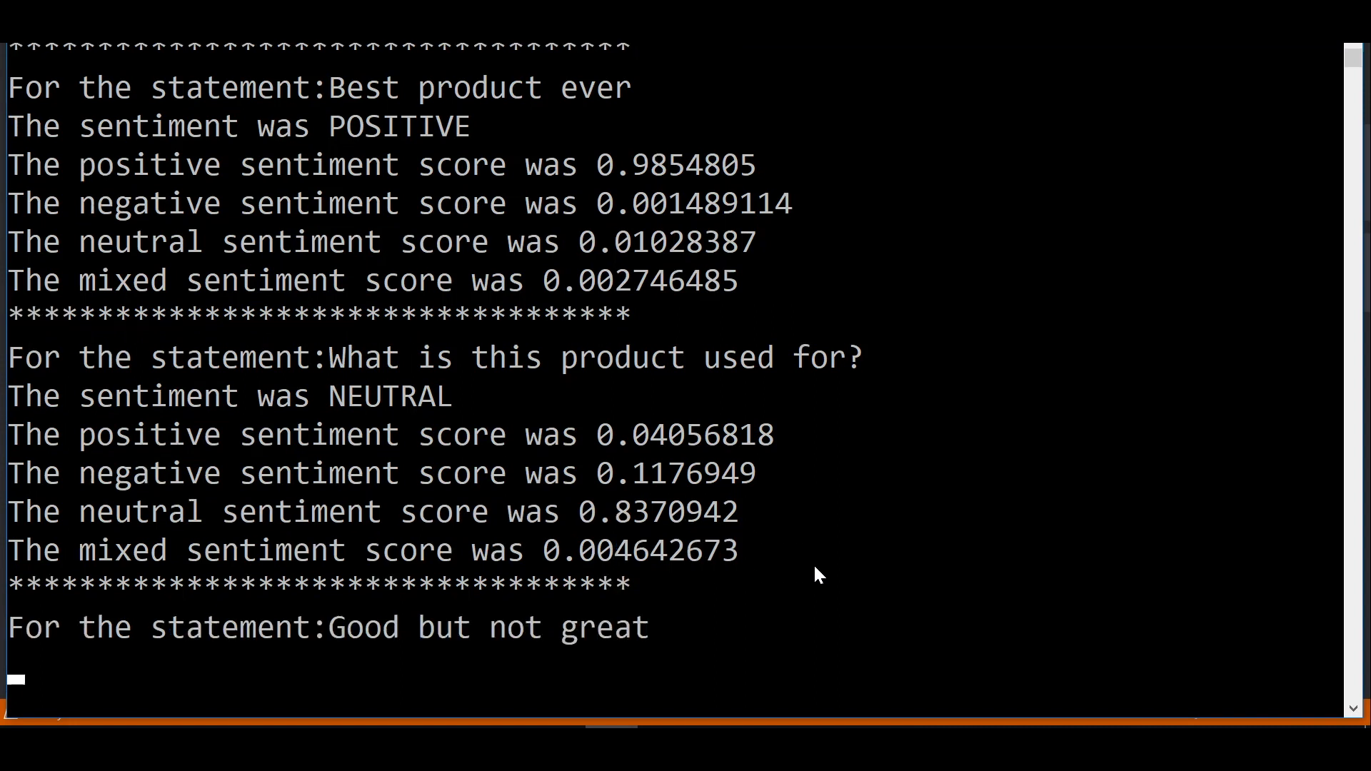
Step: Scroll the console to see 'What is this product used for?' NEUTRAL and 'Good but not great' MIXED
{"action": "scroll", "scroll_direction": "down", "scroll_amount": 3}
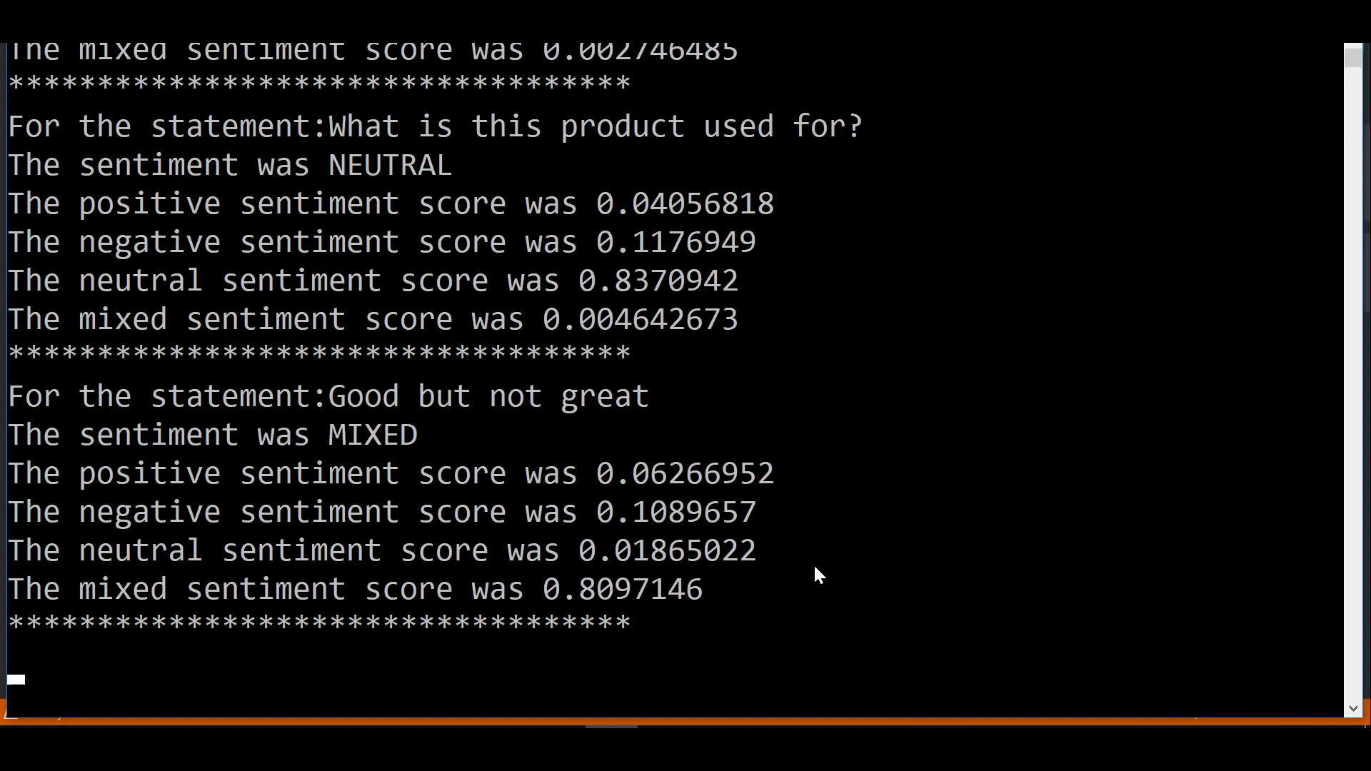
{"action": "mouse_move", "coordinate": [375, 449]}
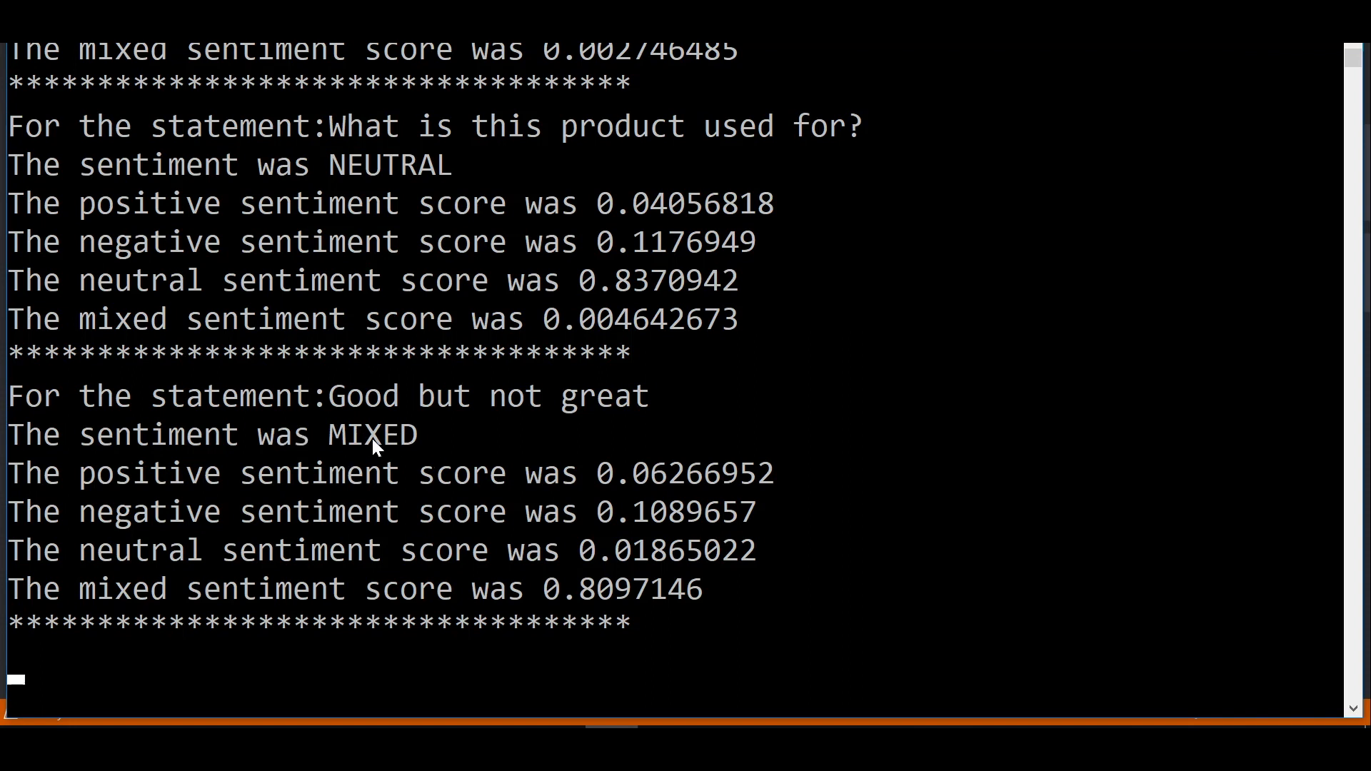
{"action": "mouse_move", "coordinate": [167, 554]}
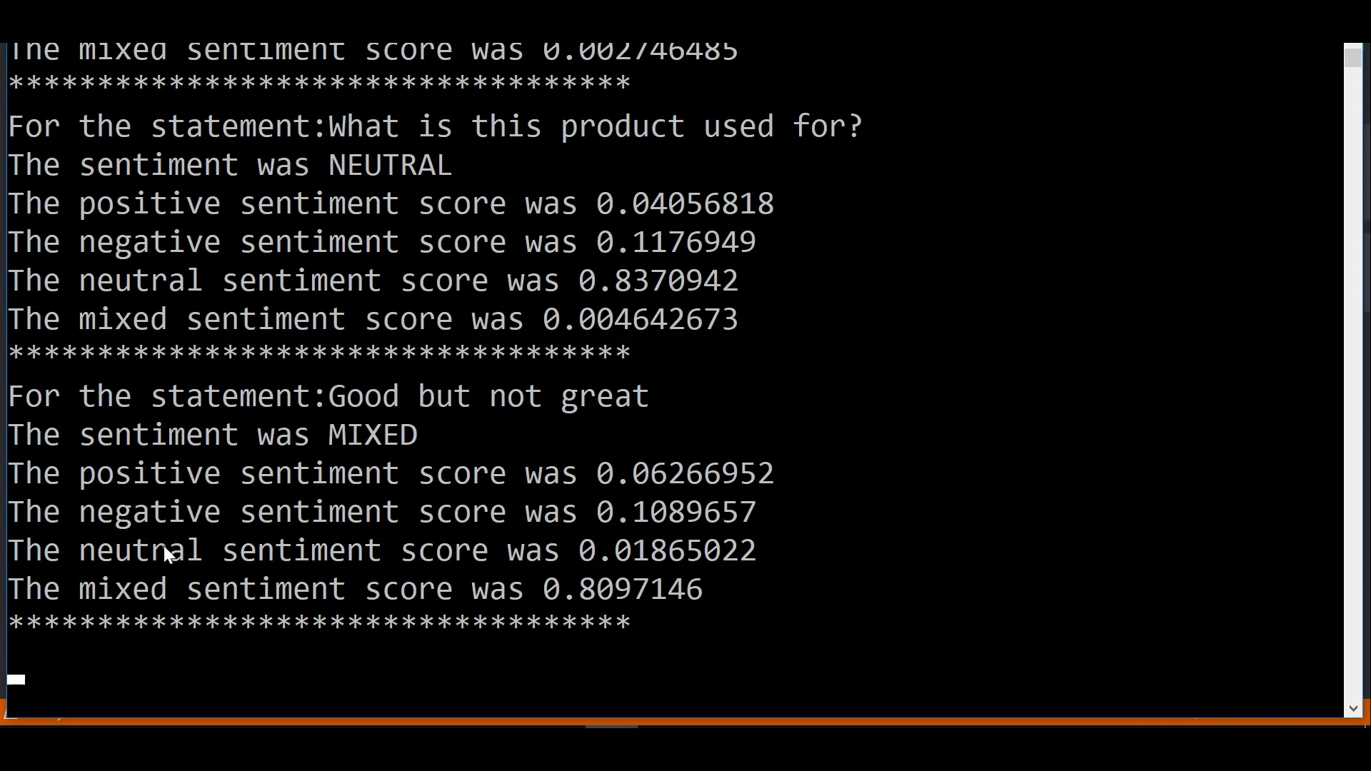
{"action": "mouse_move", "coordinate": [591, 612]}
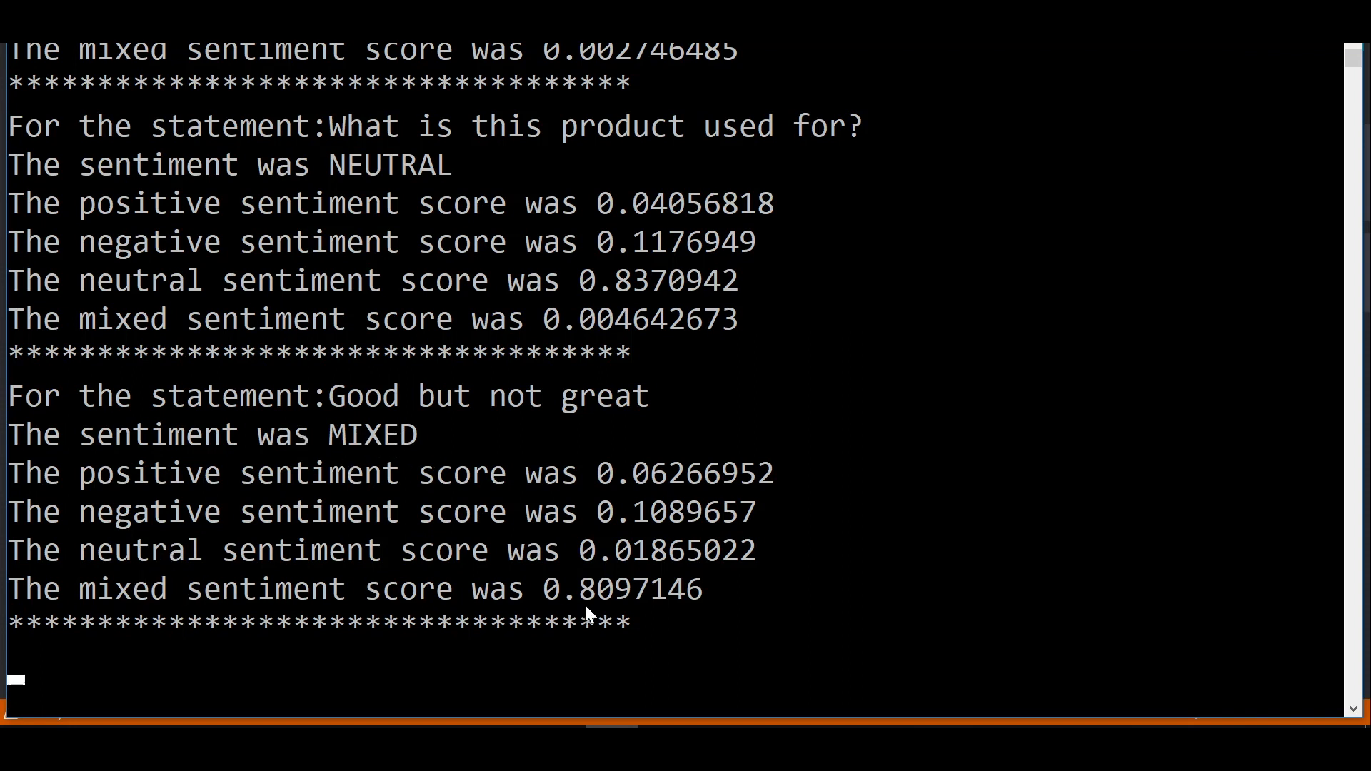
{"action": "mouse_move", "coordinate": [852, 618]}
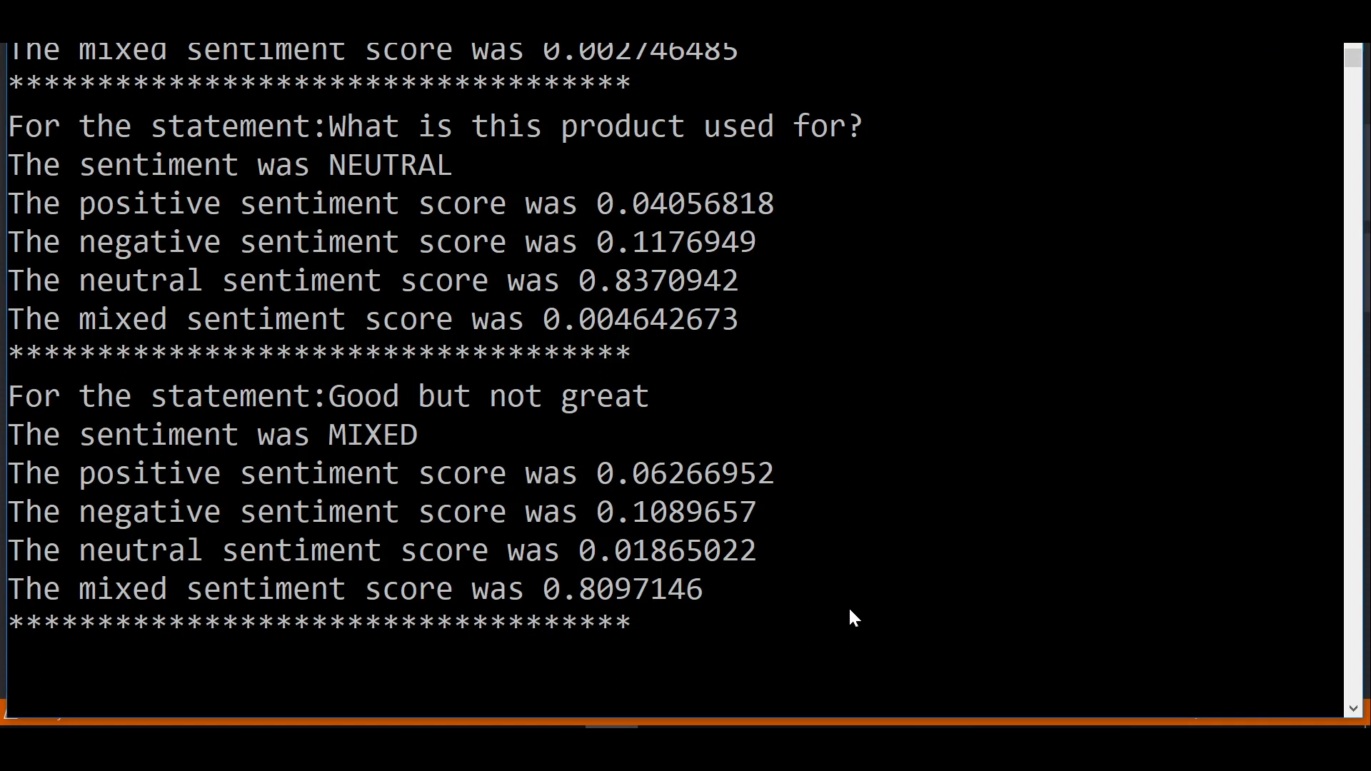